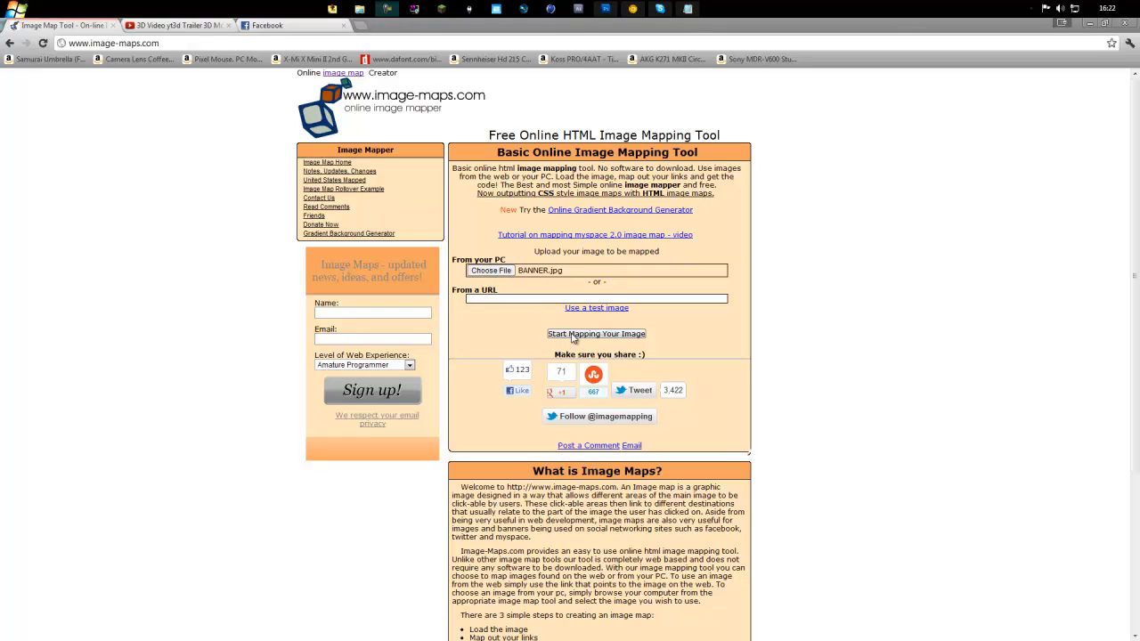
- Start mapping BANNER.jpg and reach the successful upload confirmation page
left_click(595, 333)
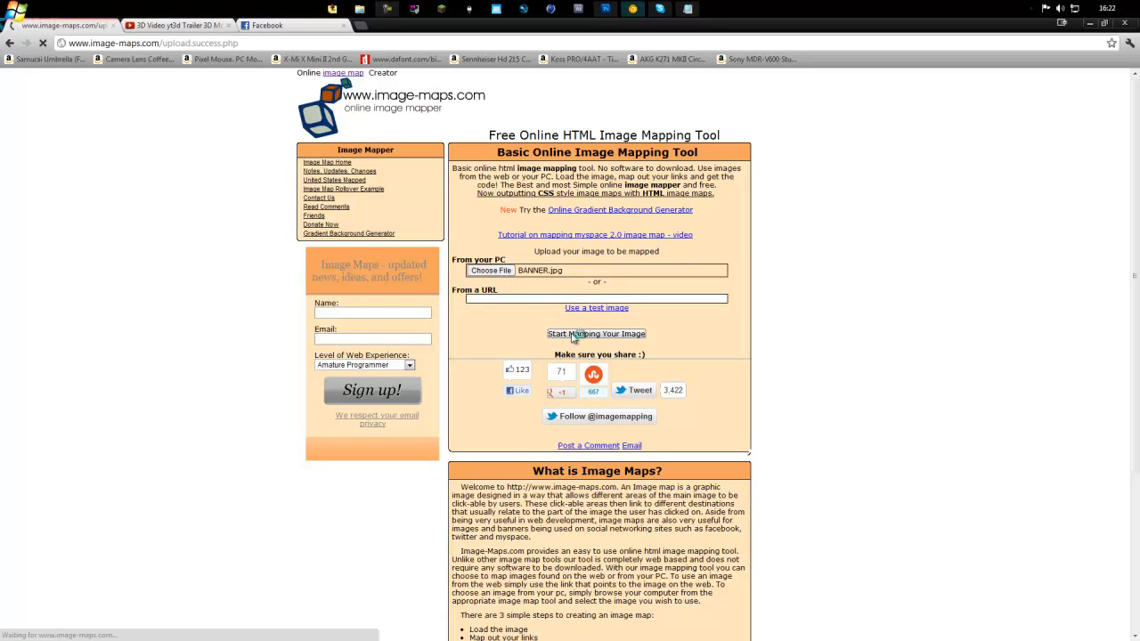
left_click(595, 333)
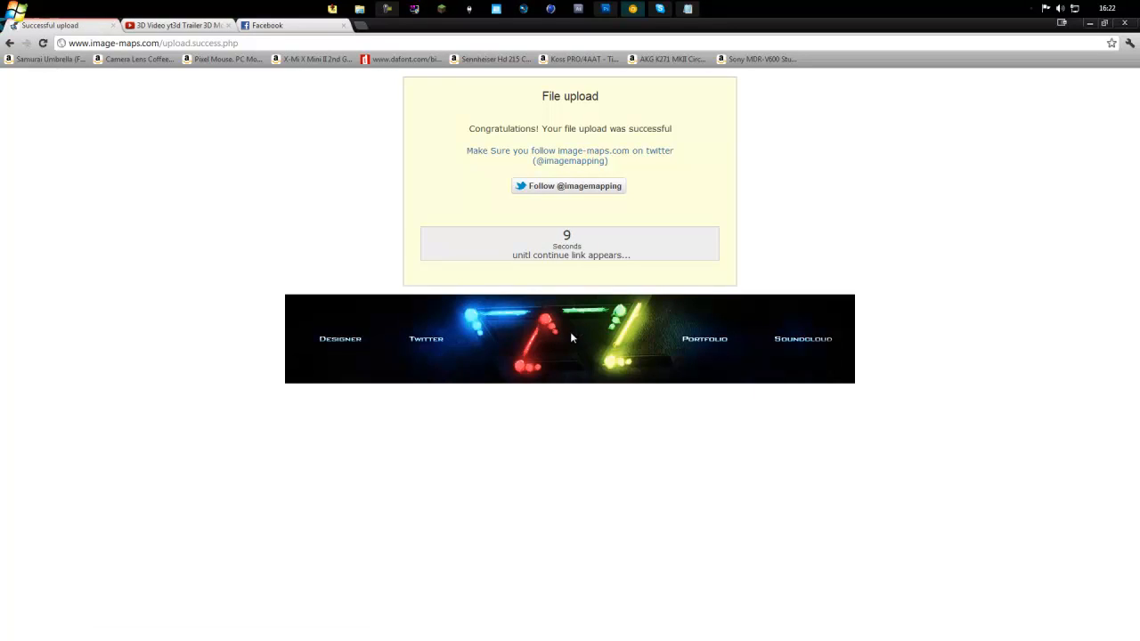
mouse_move(389, 241)
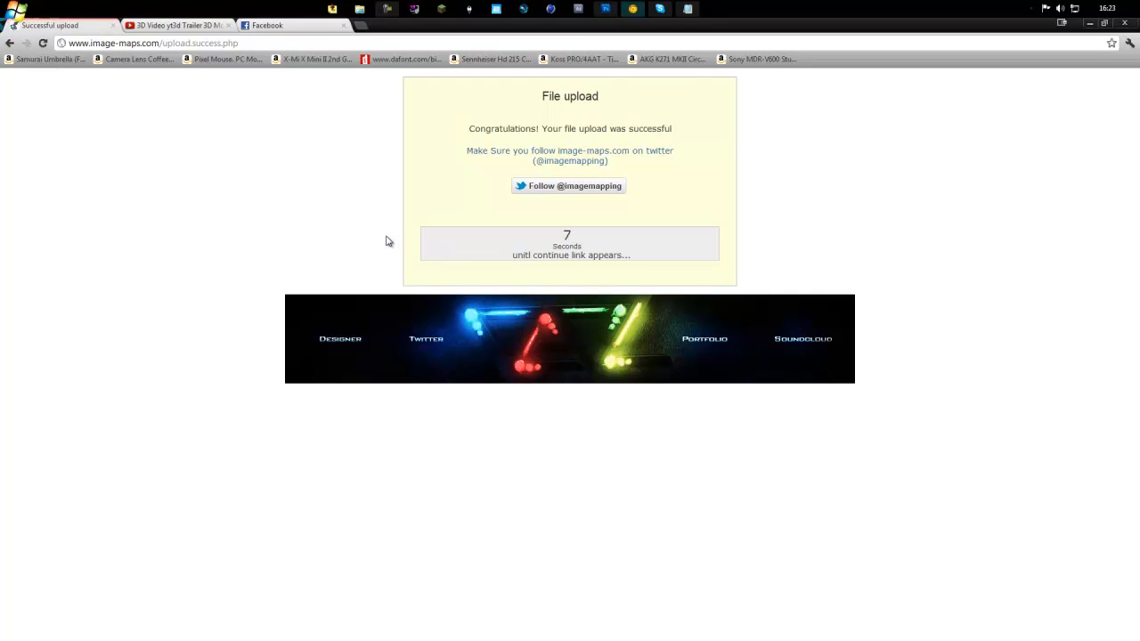
mouse_move(413, 346)
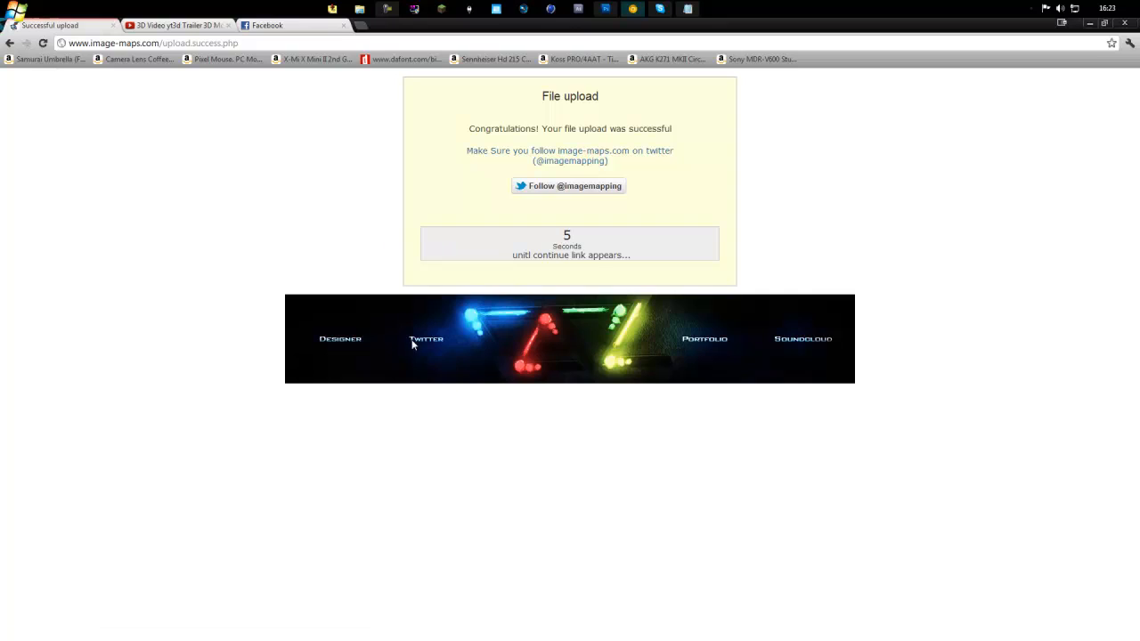
mouse_move(207, 289)
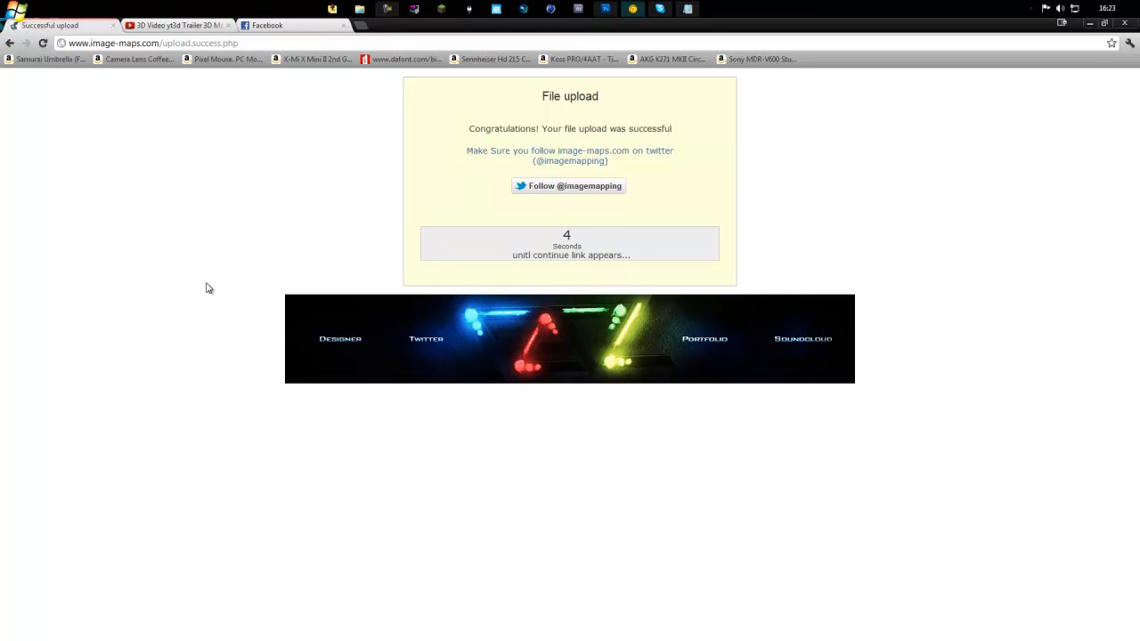
mouse_move(197, 288)
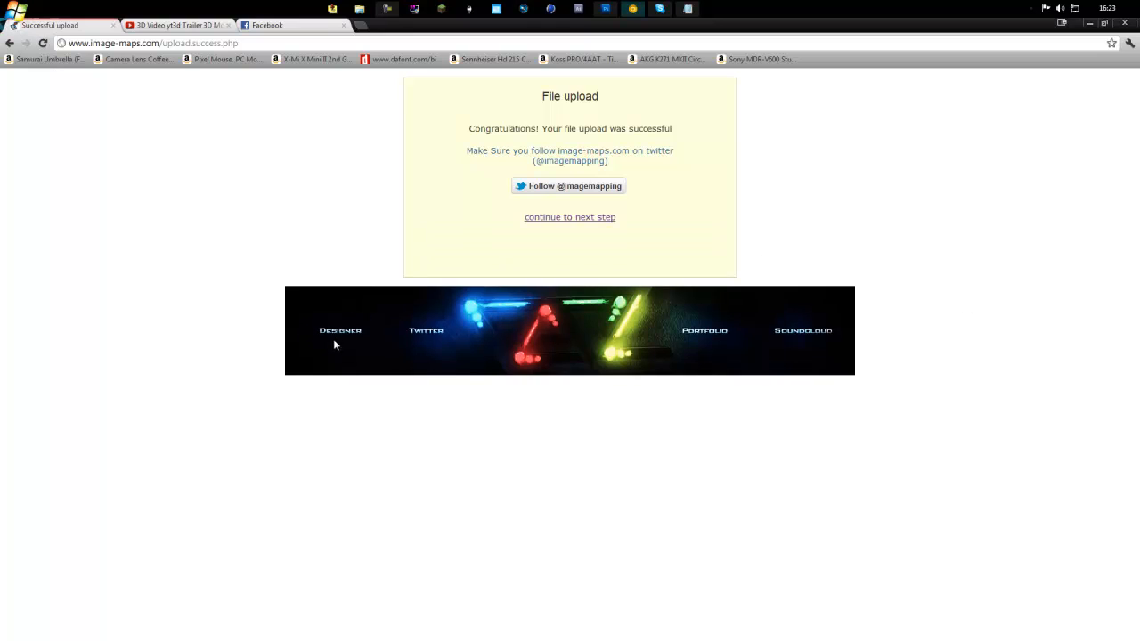
- Continue to the next step so the banner opens in the map editor with its tool box
left_click(570, 217)
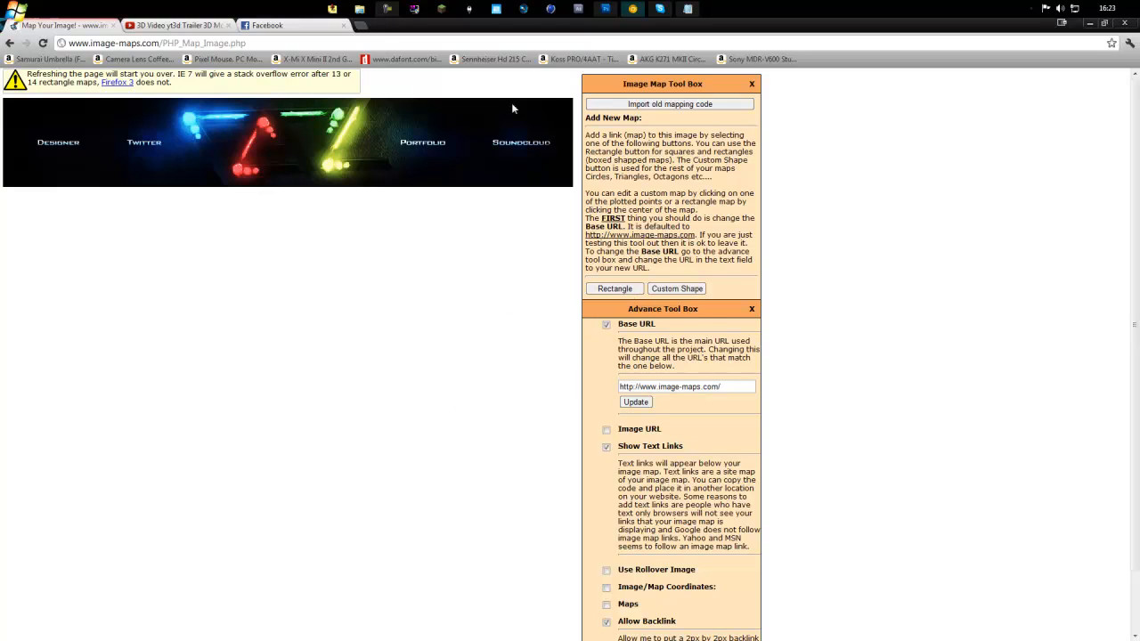
mouse_move(632, 317)
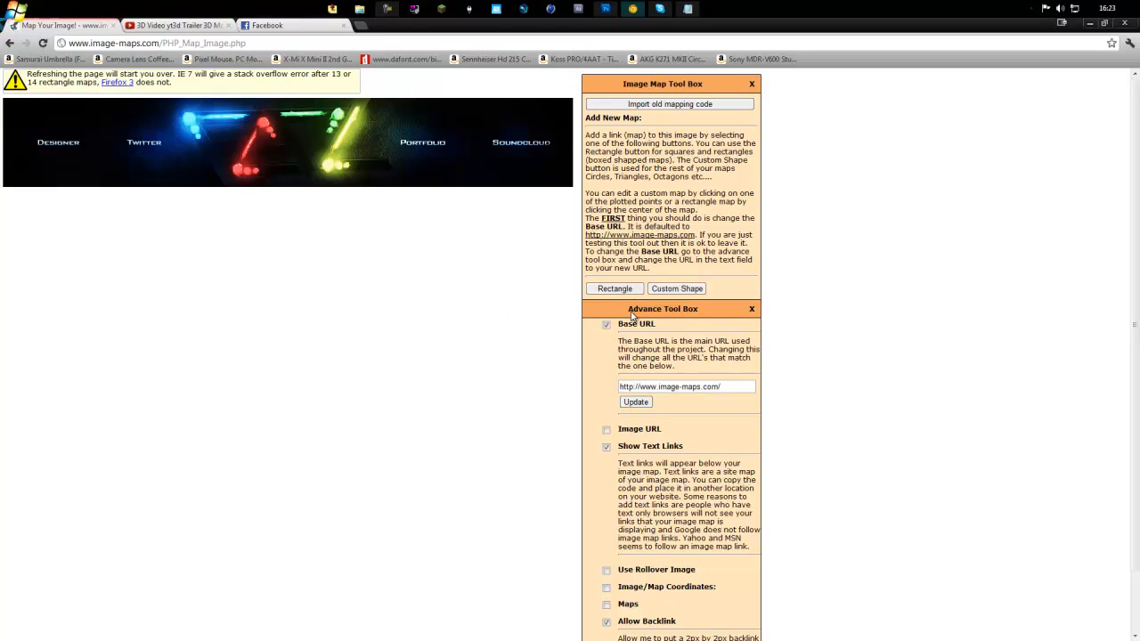
left_click(677, 289)
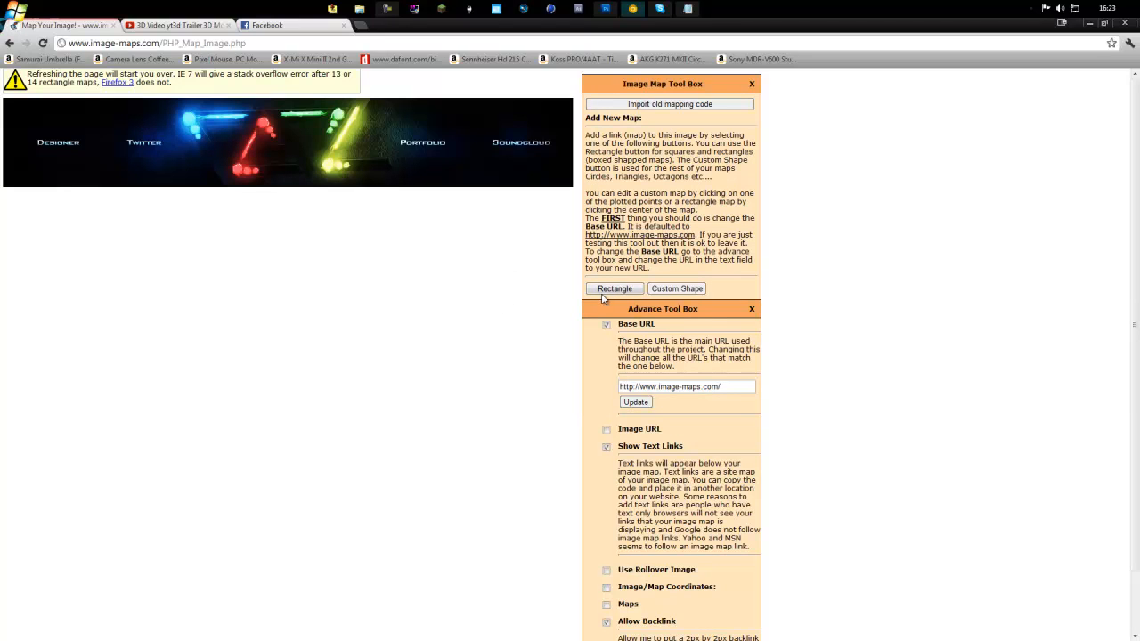
- Add a rectangle area over DESIGNER linking to the YouTube channel URL and save it
left_click(615, 289)
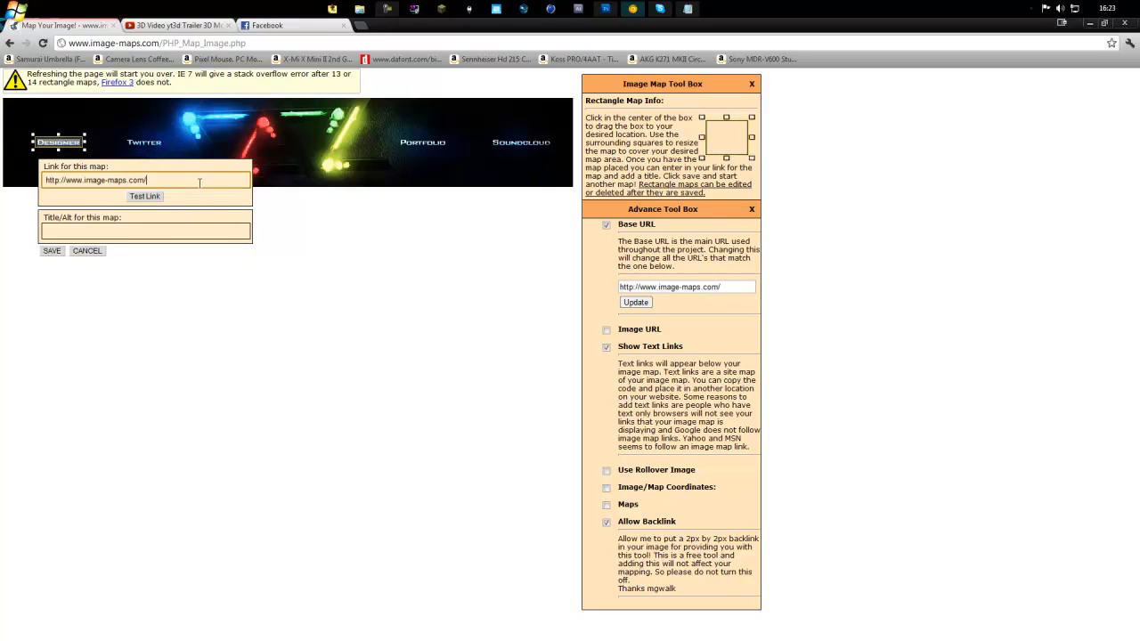
triple_click(96, 180)
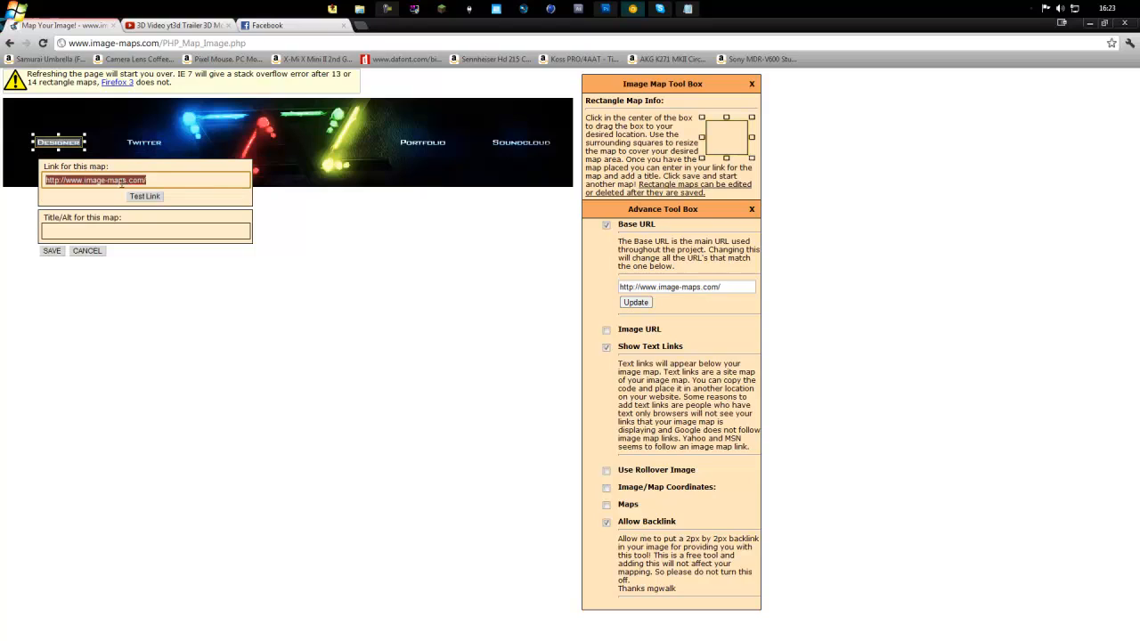
double_click(114, 180)
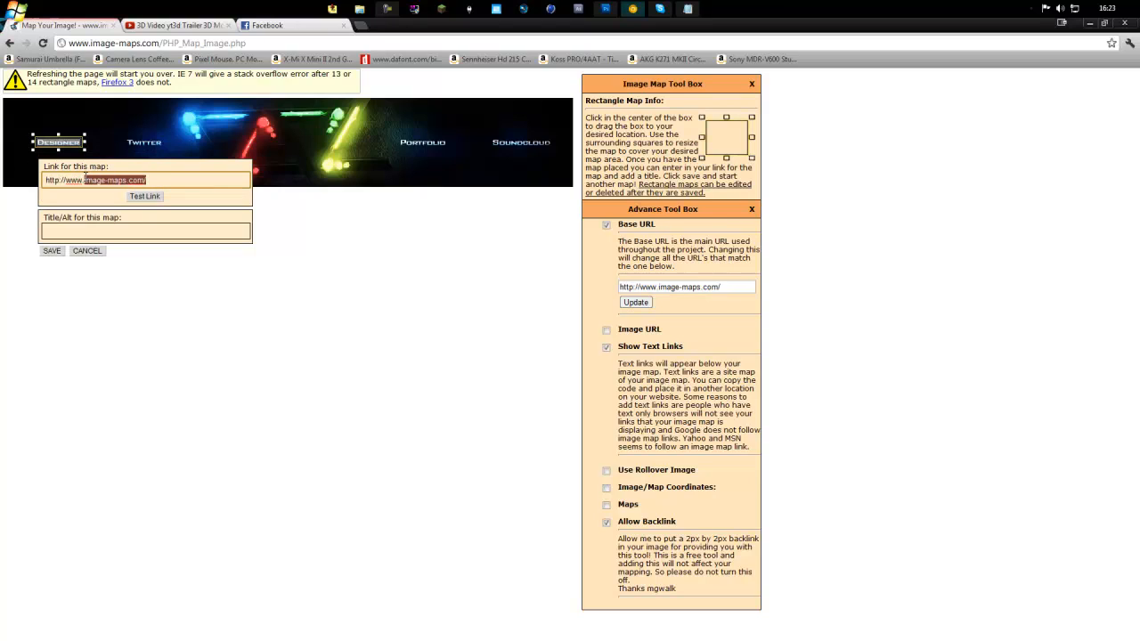
type("youtube")
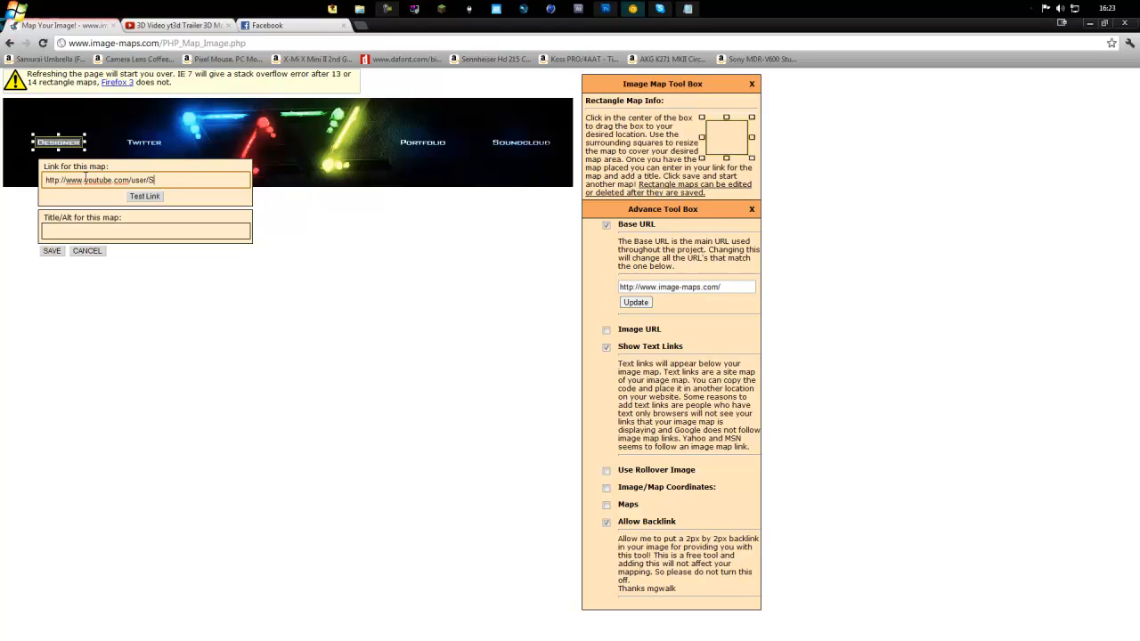
type("quared")
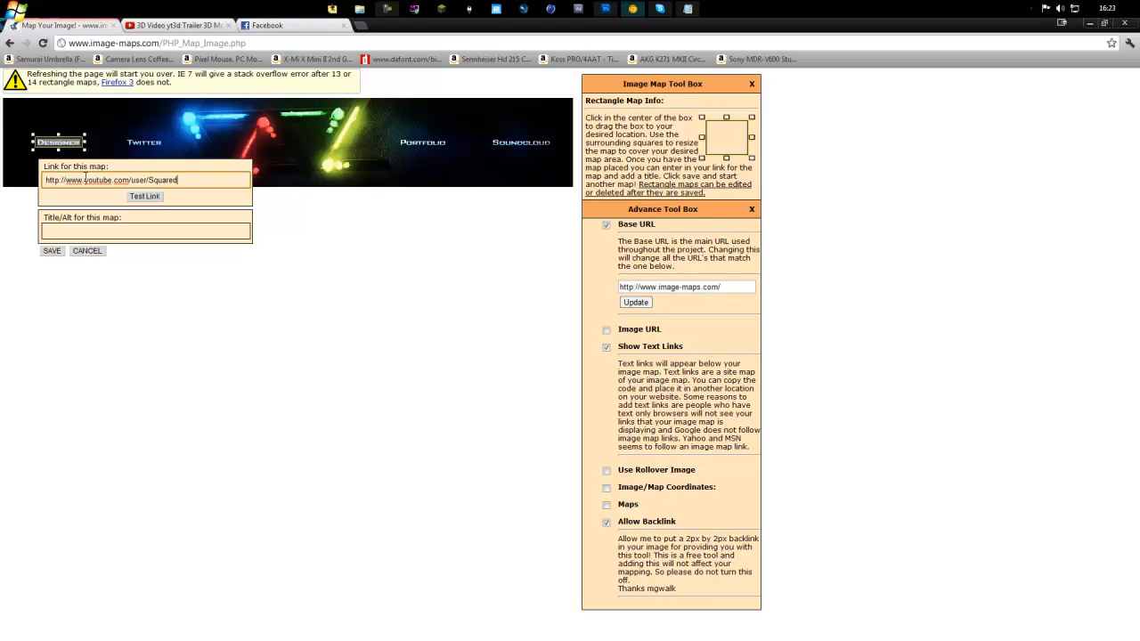
type("DZN")
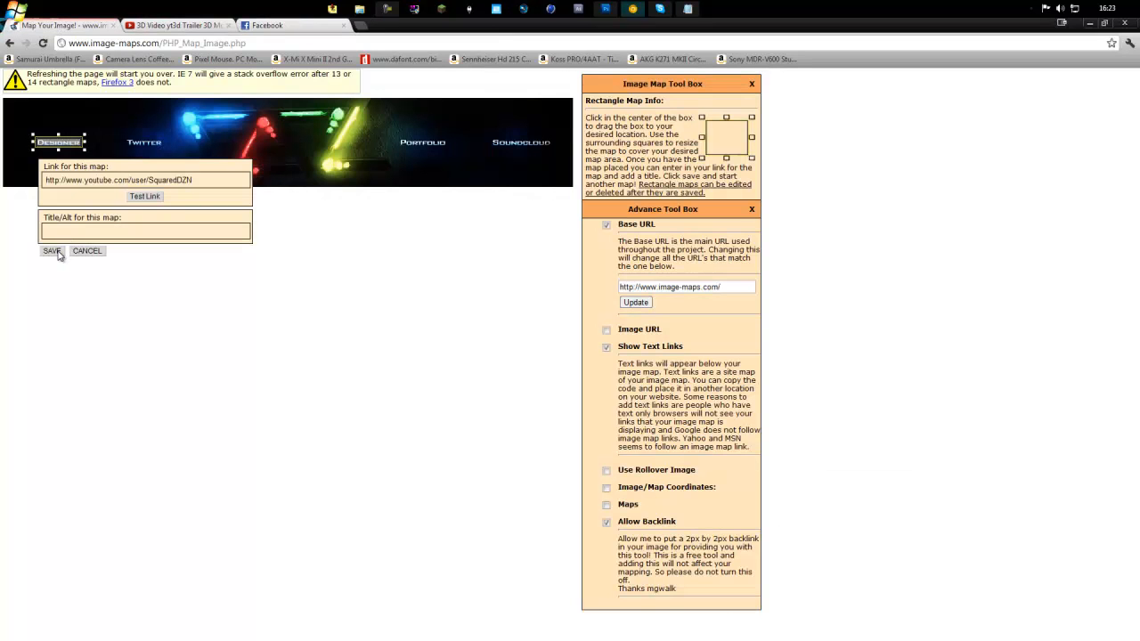
left_click(50, 250)
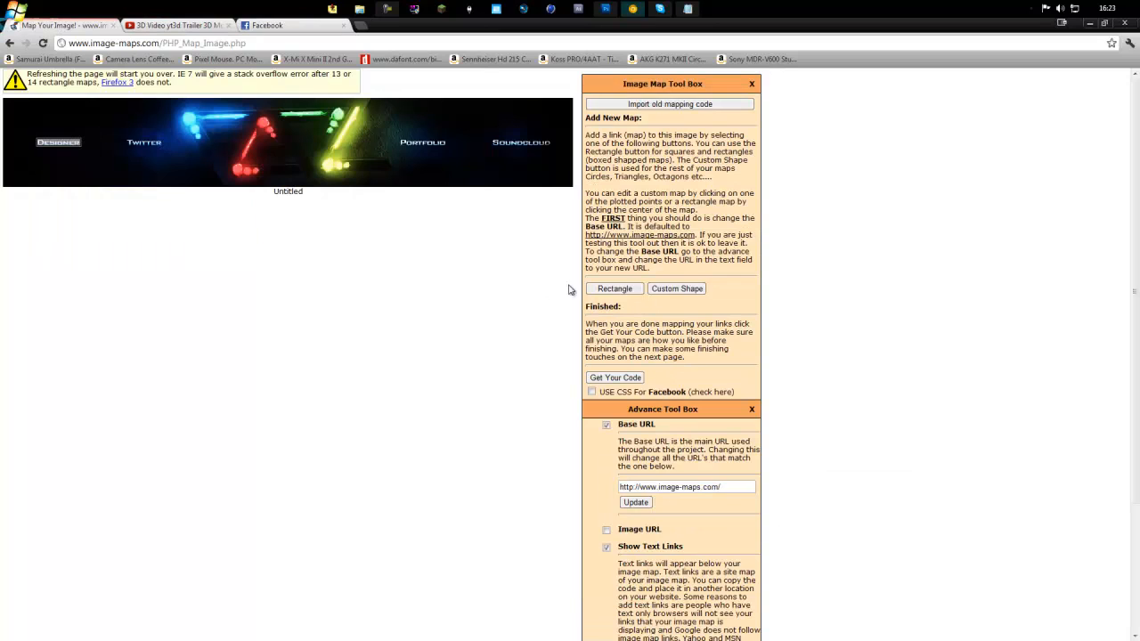
- Add a second rectangle link area to the banner and save it
left_click(614, 289)
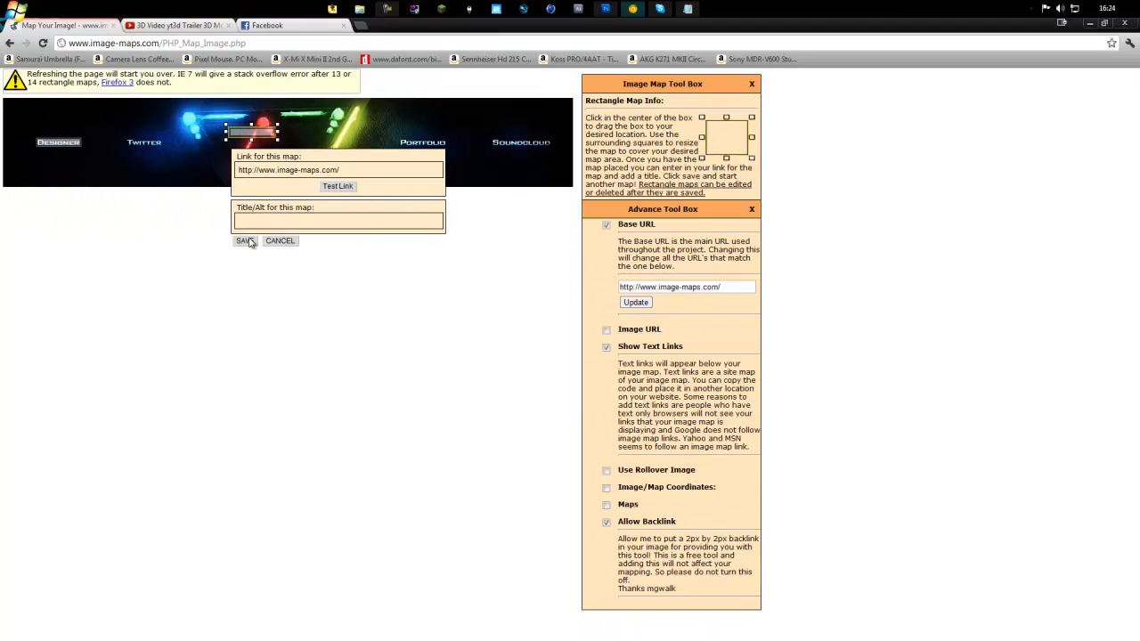
left_click(243, 240)
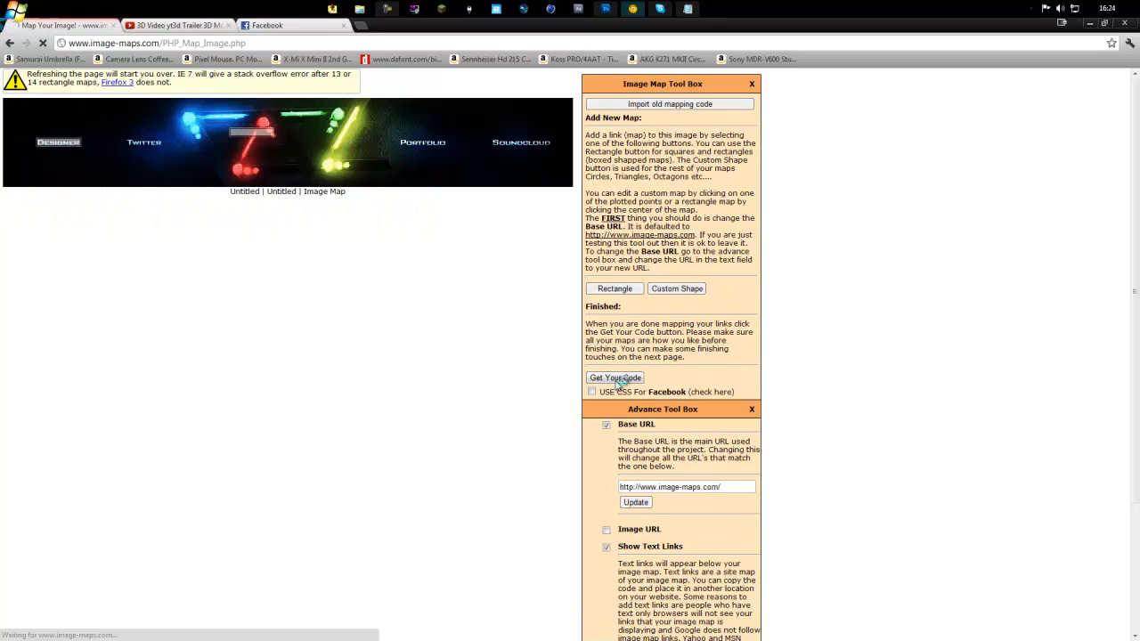
- Generate the image map code, view its HTML markup, then switch over to Photoshop
left_click(614, 378)
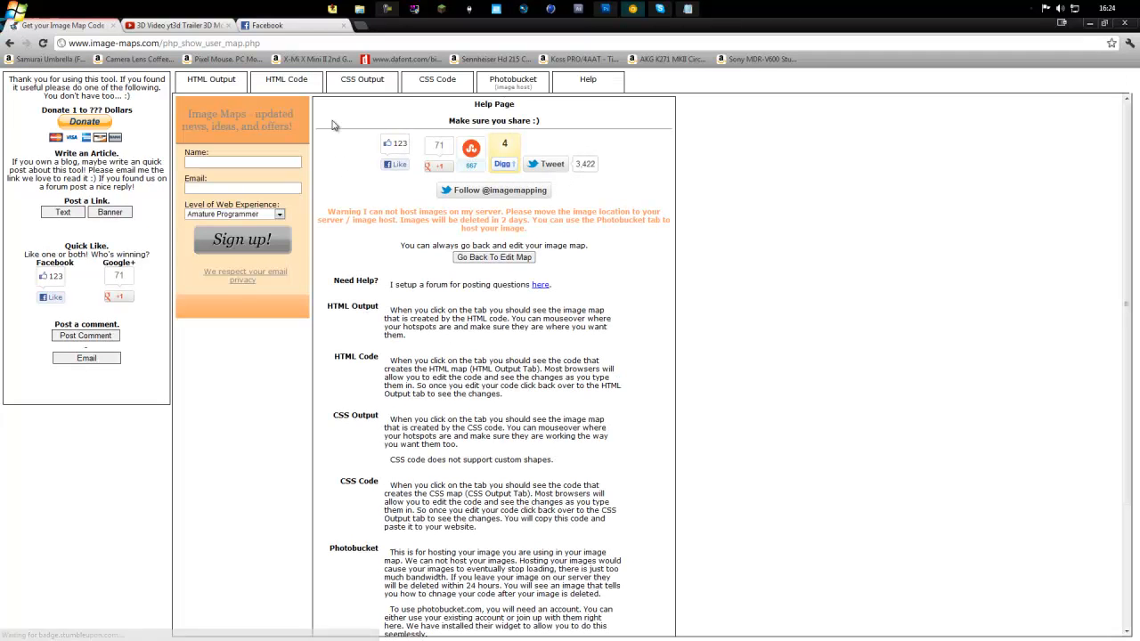
left_click(285, 80)
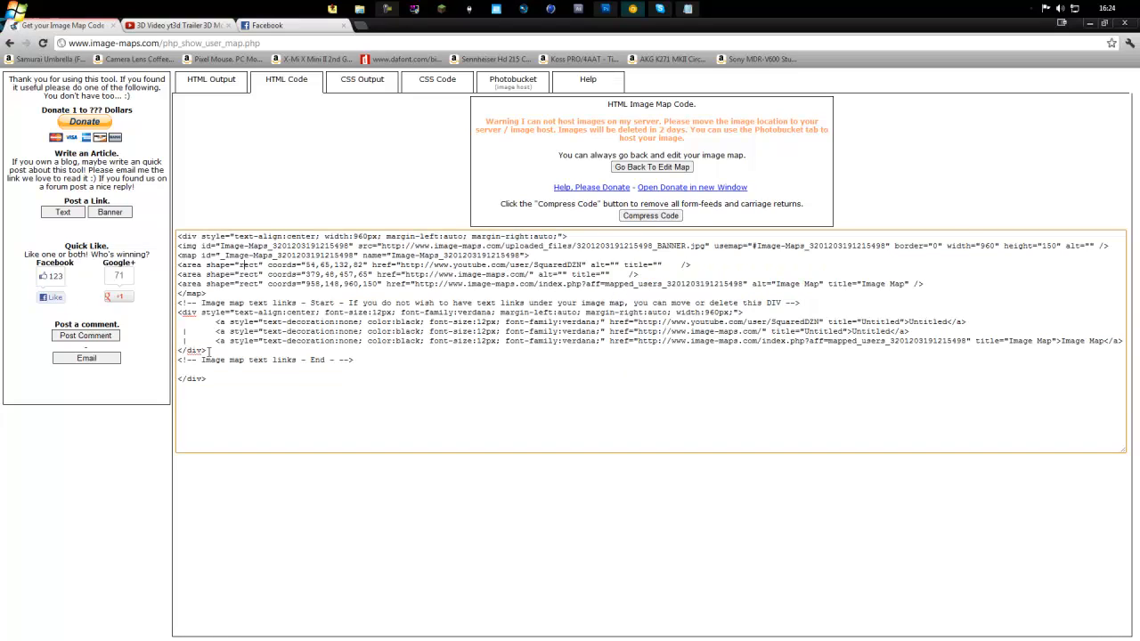
mouse_move(114, 29)
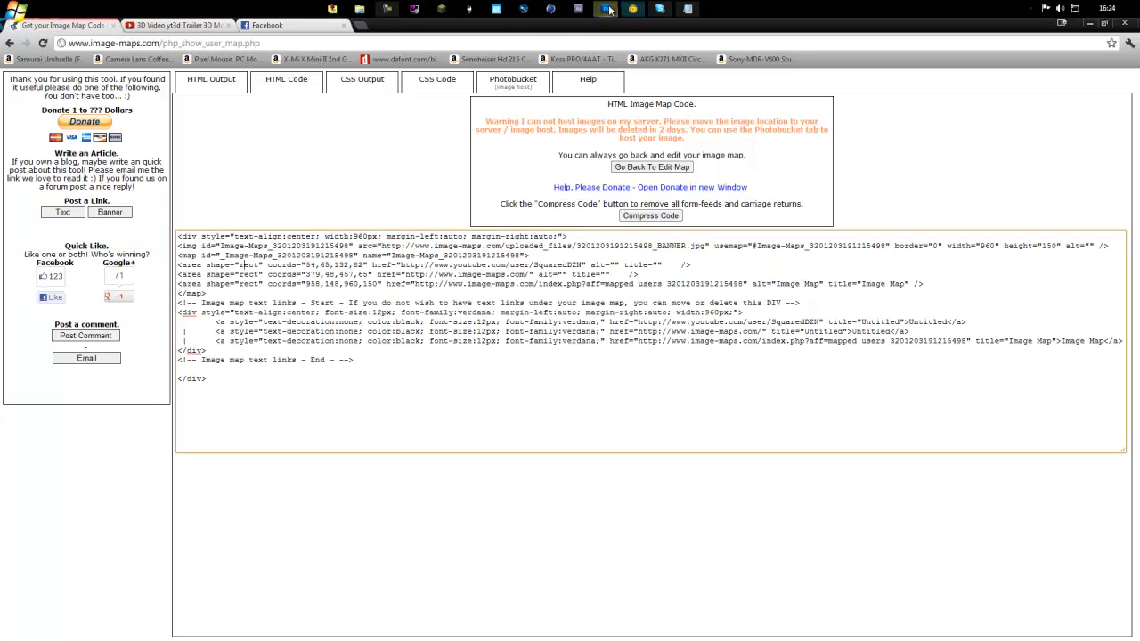
left_click(606, 9)
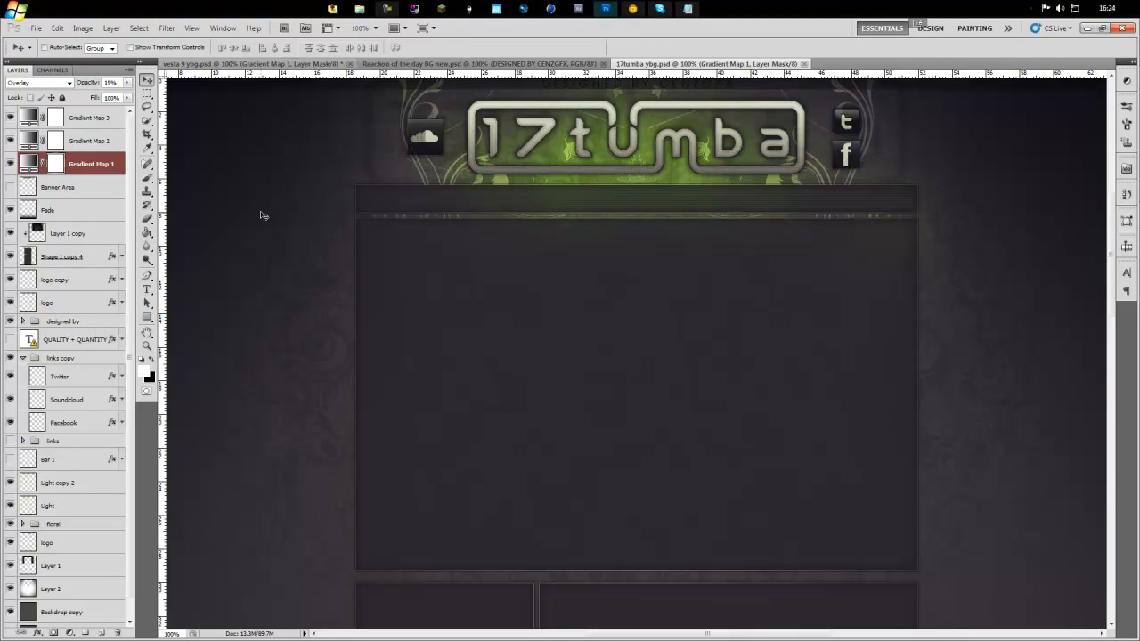
mouse_move(271, 168)
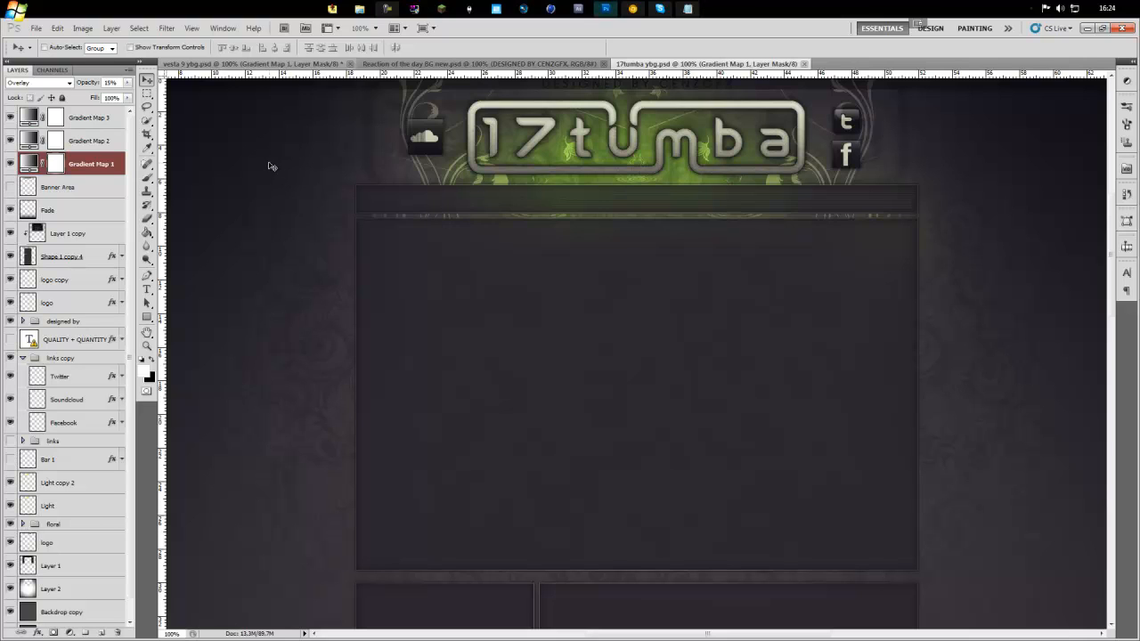
- Flip through the ROTD and V9 Studios banner documents, ending on 17tumba.psd
left_click(481, 64)
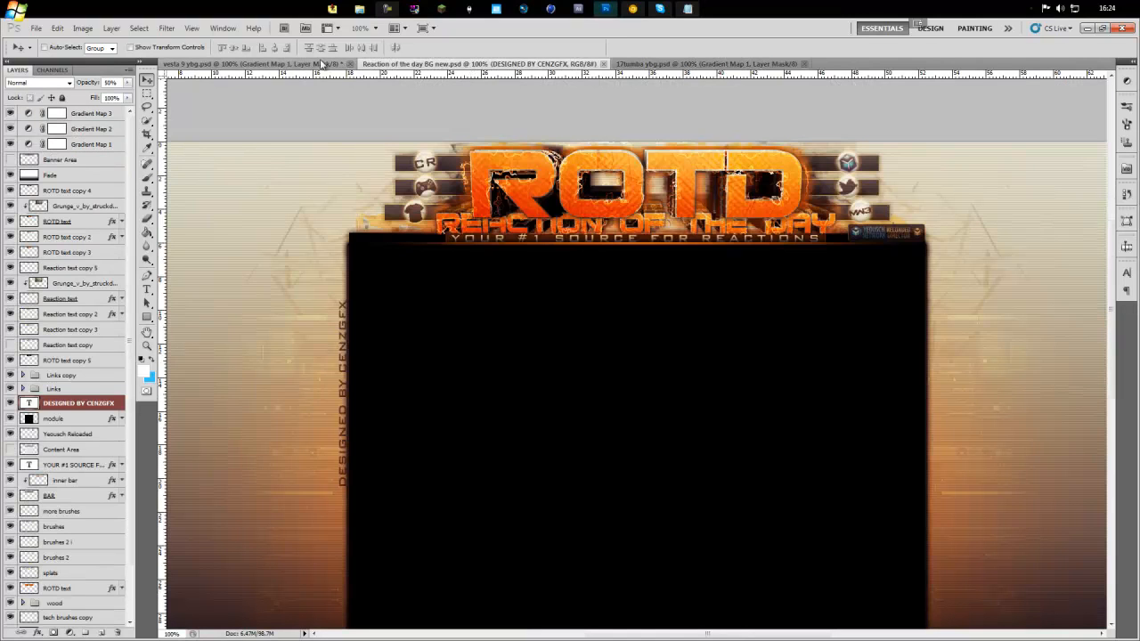
left_click(232, 64)
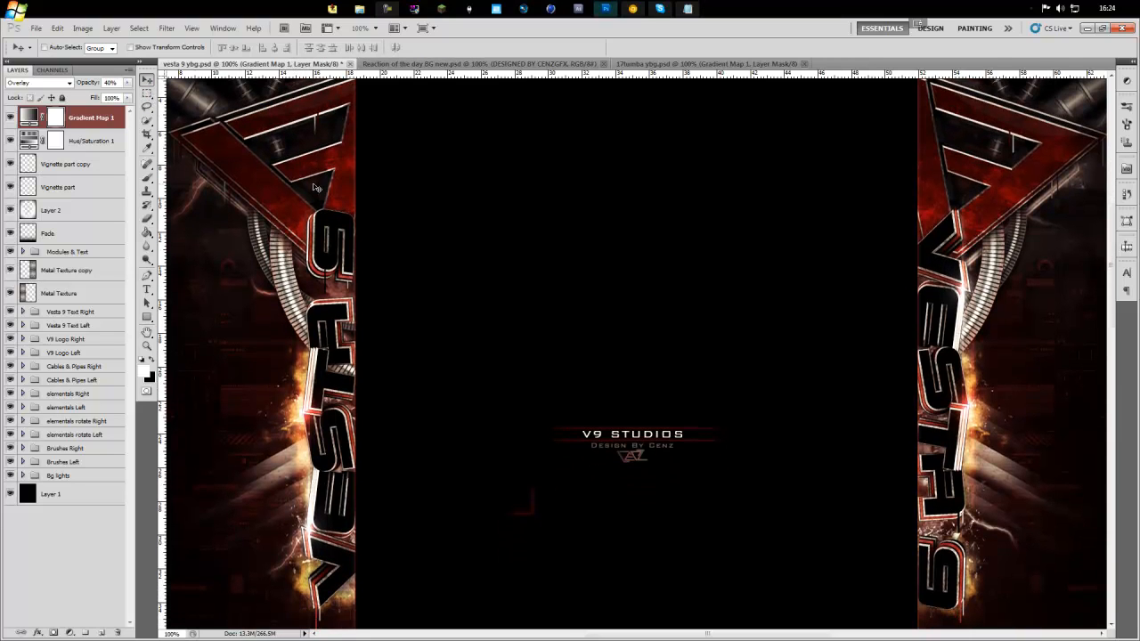
left_click(709, 64)
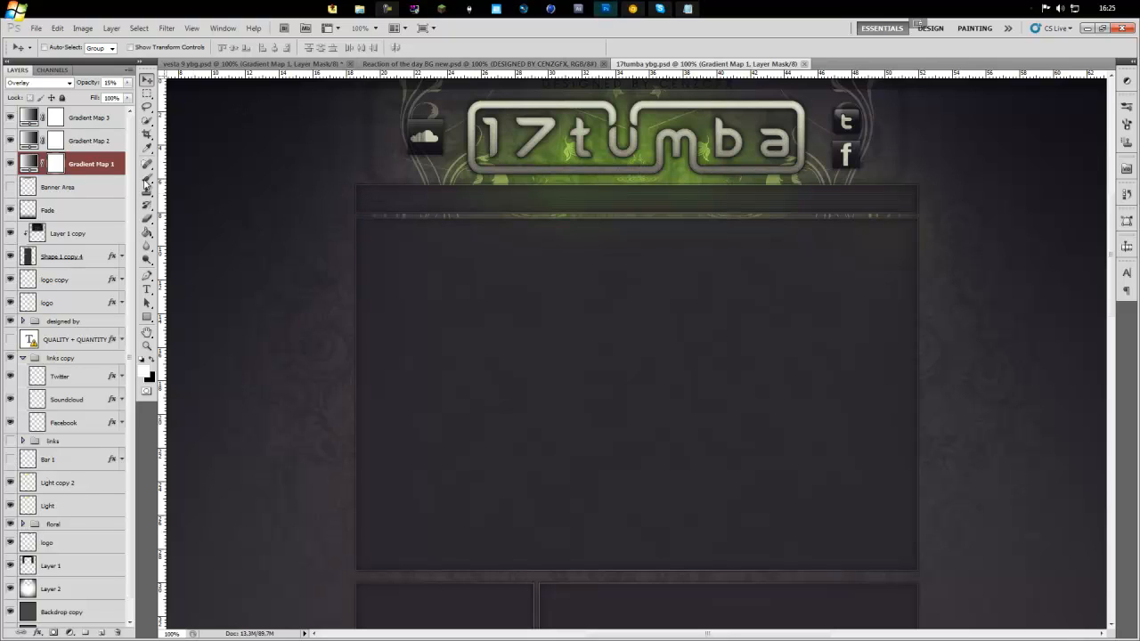
right_click(62, 256)
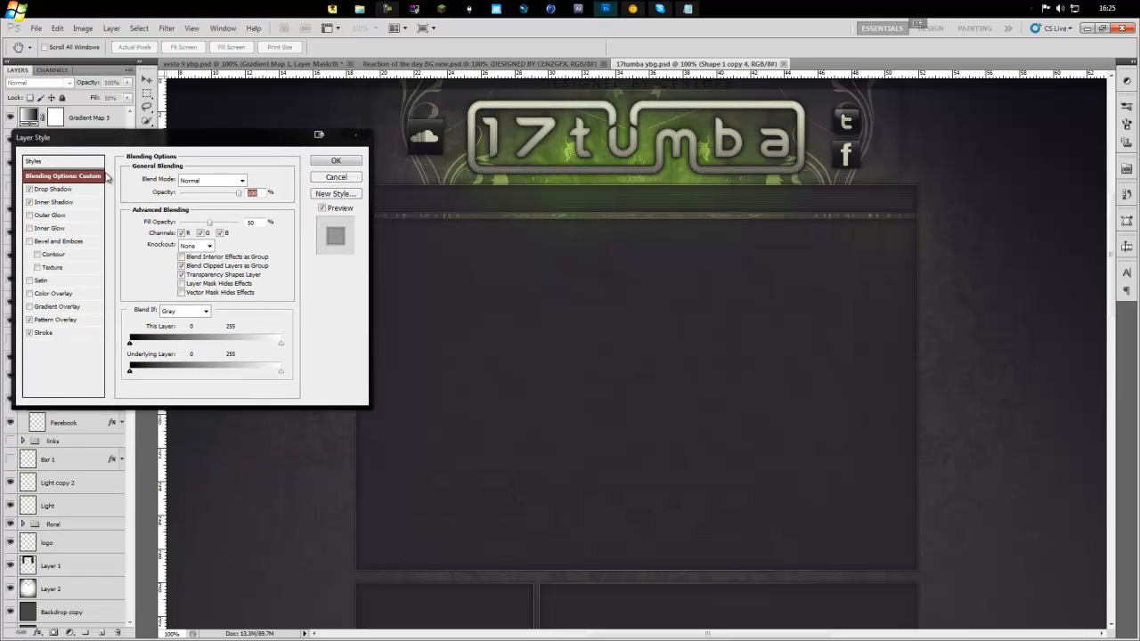
left_click(32, 160)
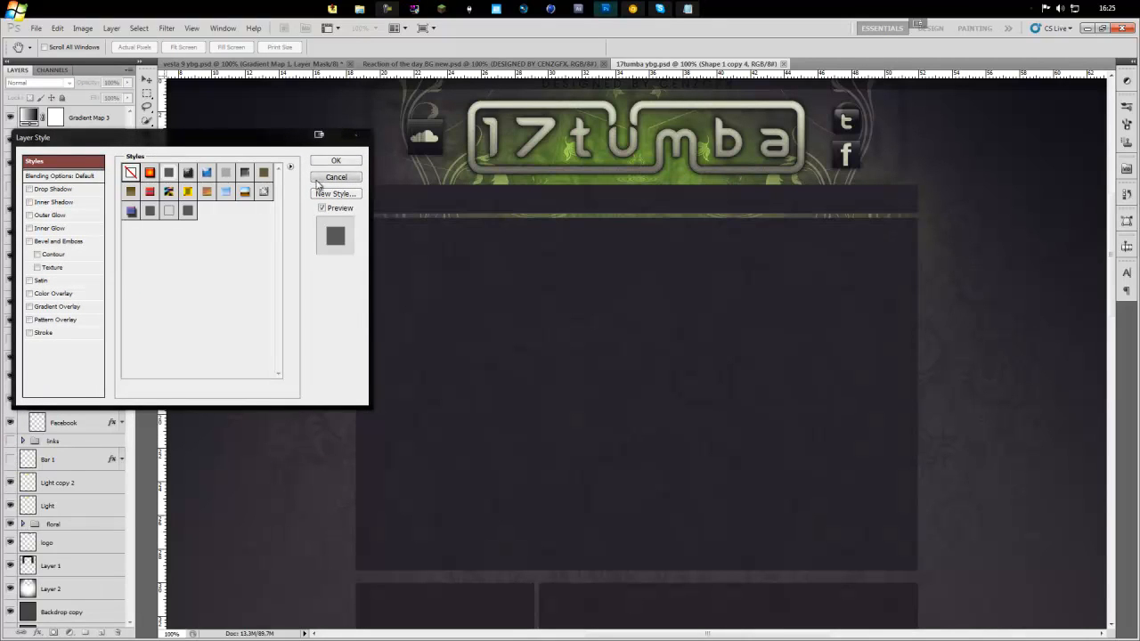
left_click(334, 161)
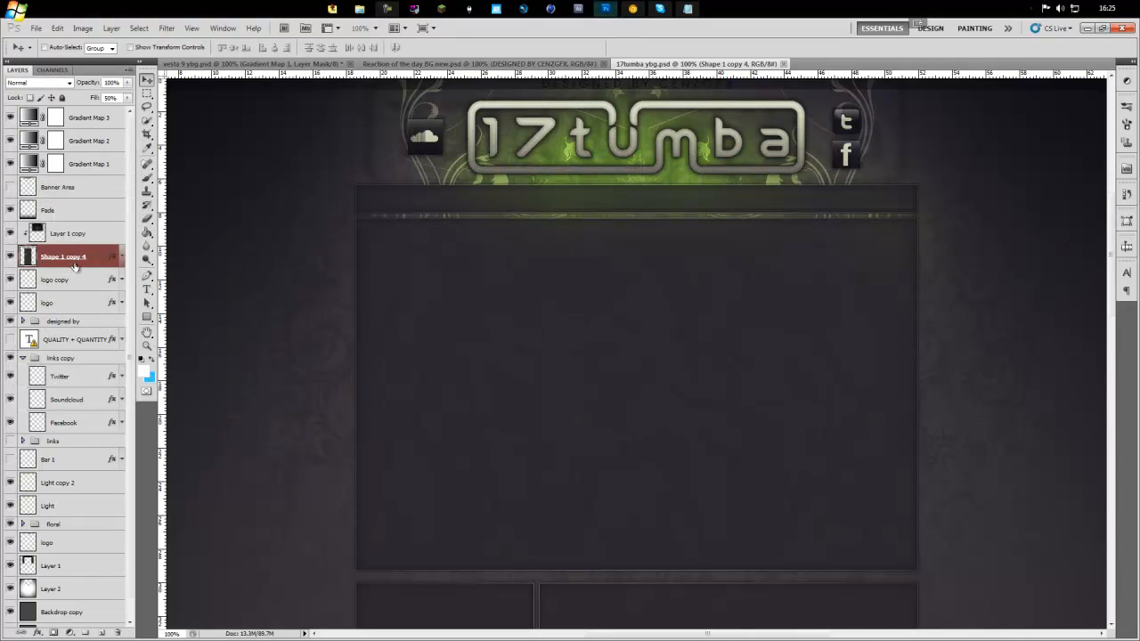
scroll("down", 3)
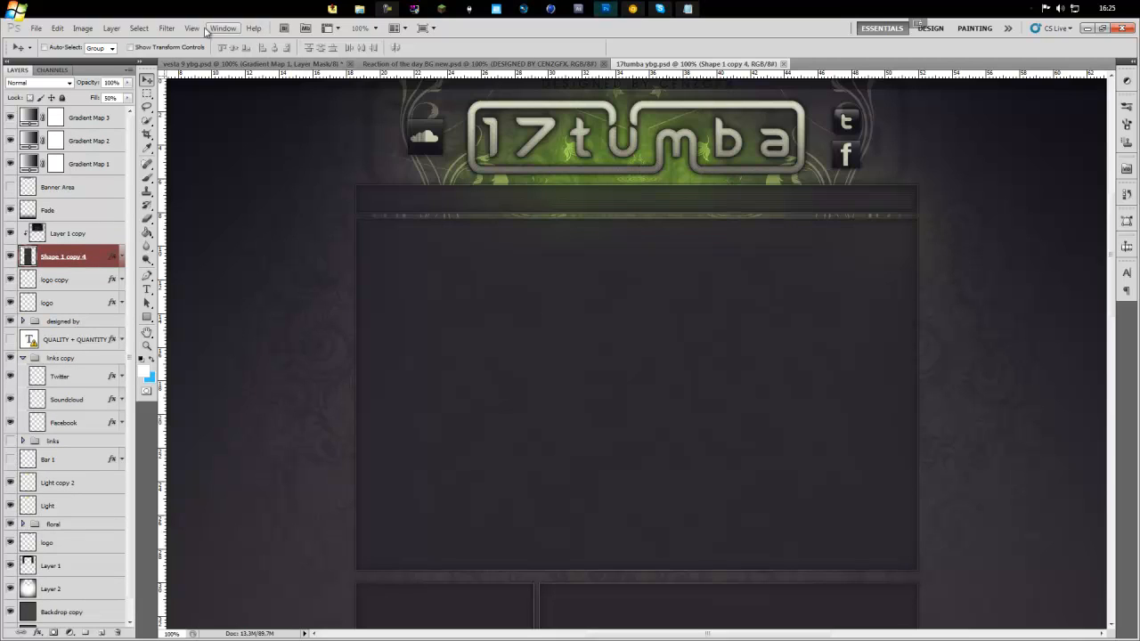
- Glance at the Filter menu, review the ROTD document, then return to vesta 9.psd
left_click(167, 28)
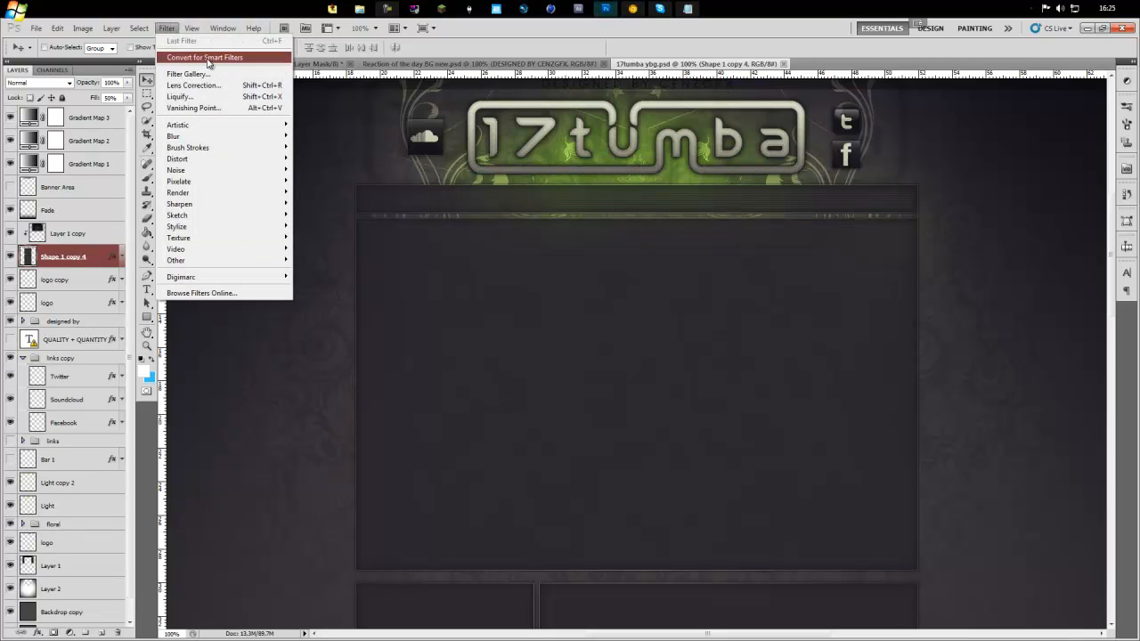
left_click(481, 64)
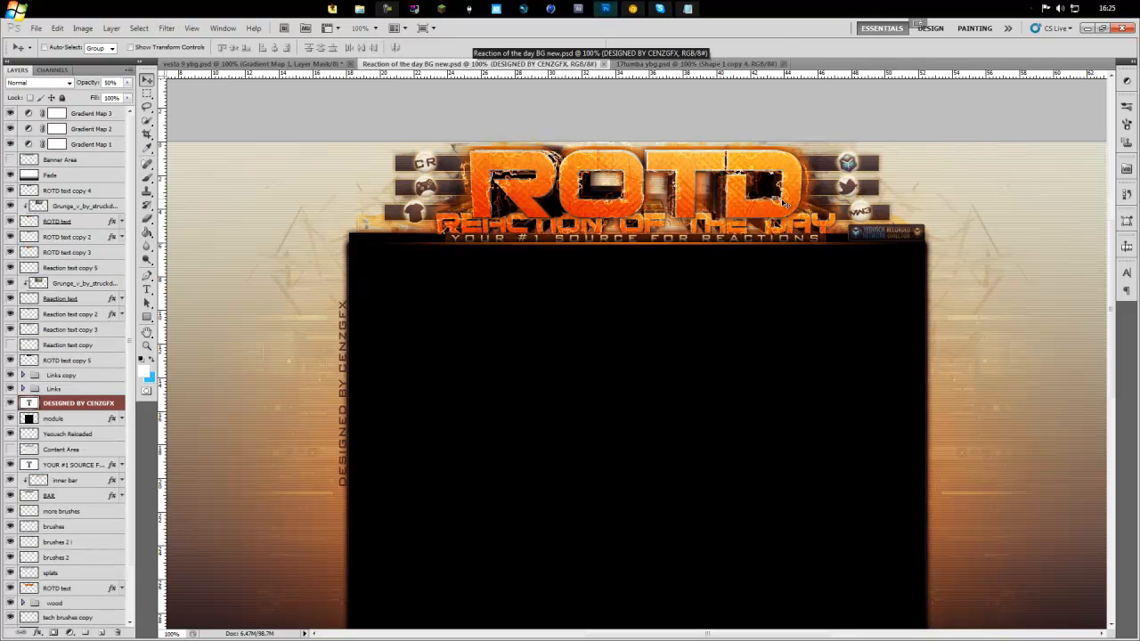
mouse_move(607, 212)
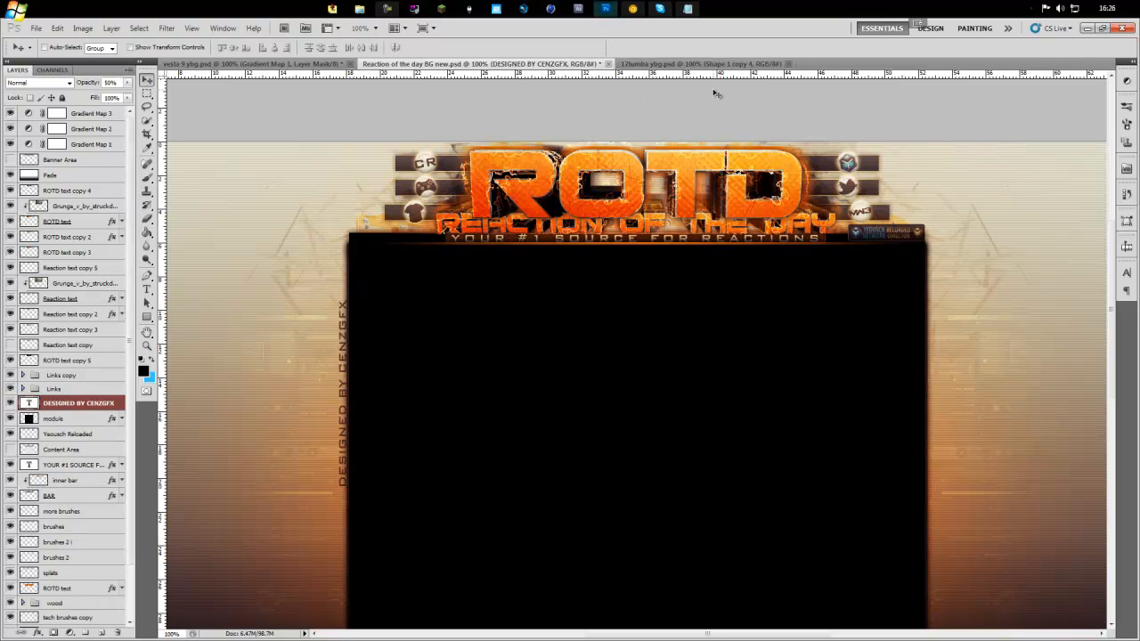
left_click(214, 64)
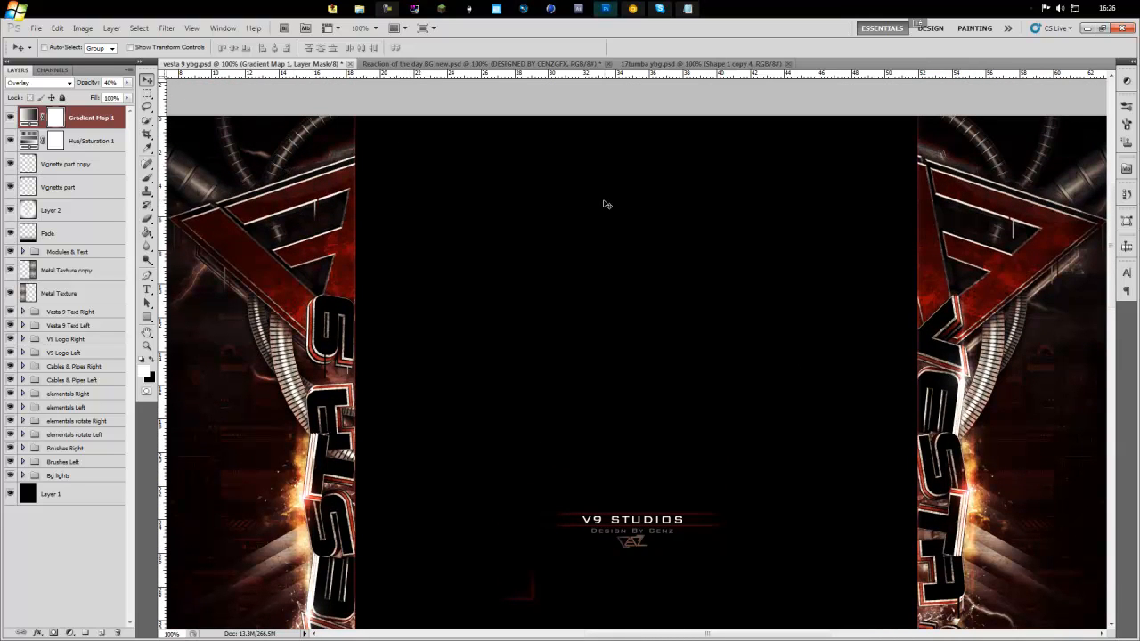
mouse_move(406, 167)
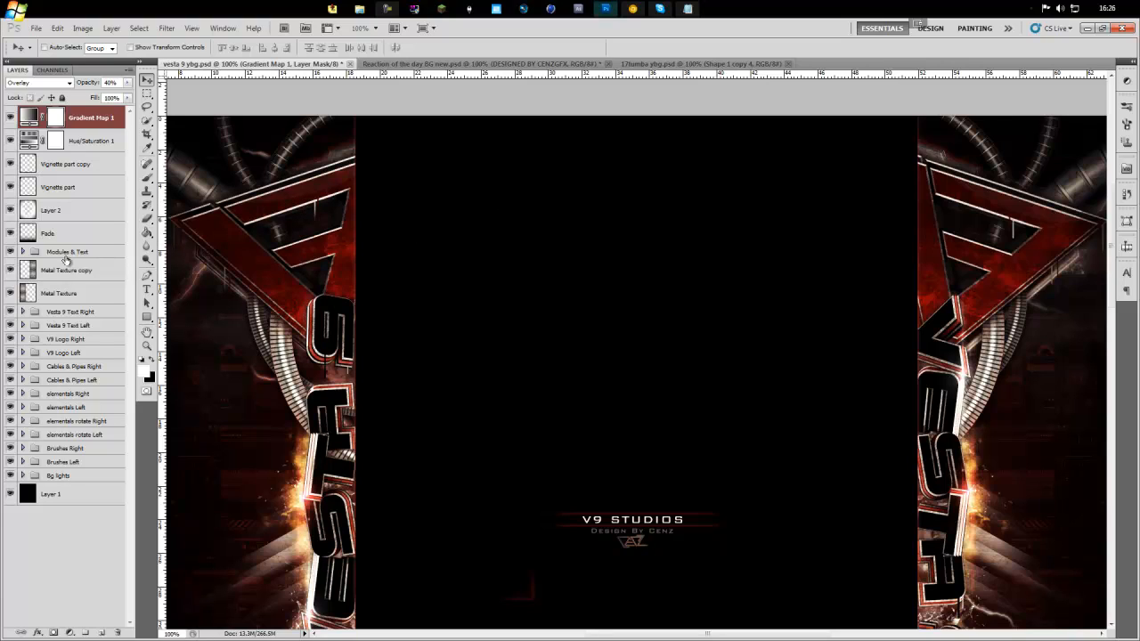
left_click(59, 292)
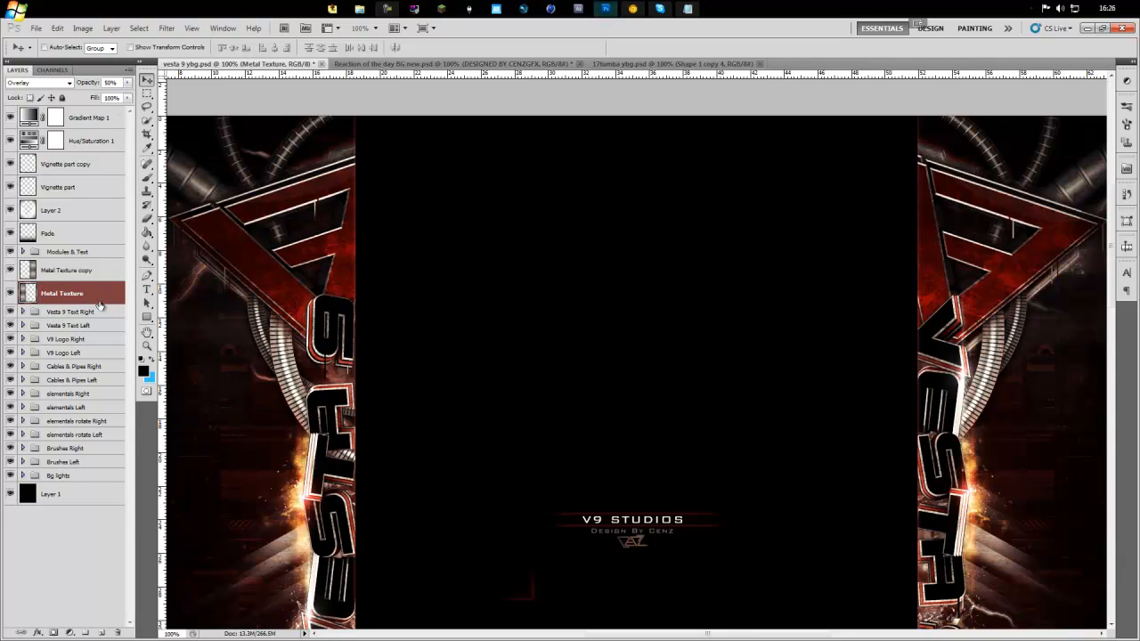
mouse_move(338, 290)
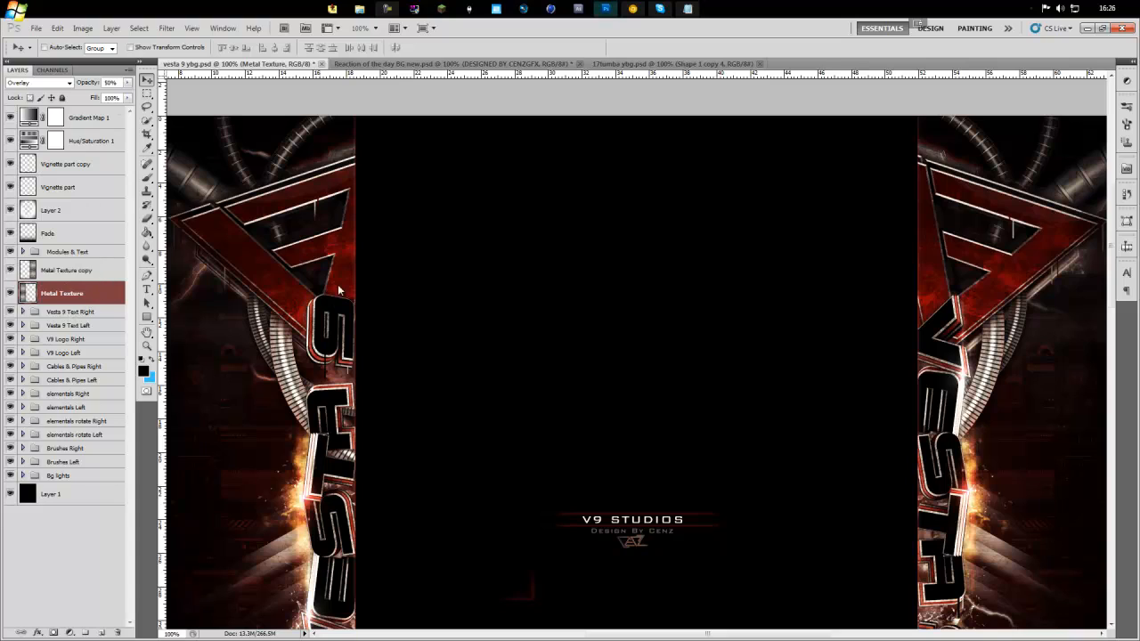
right_click(61, 292)
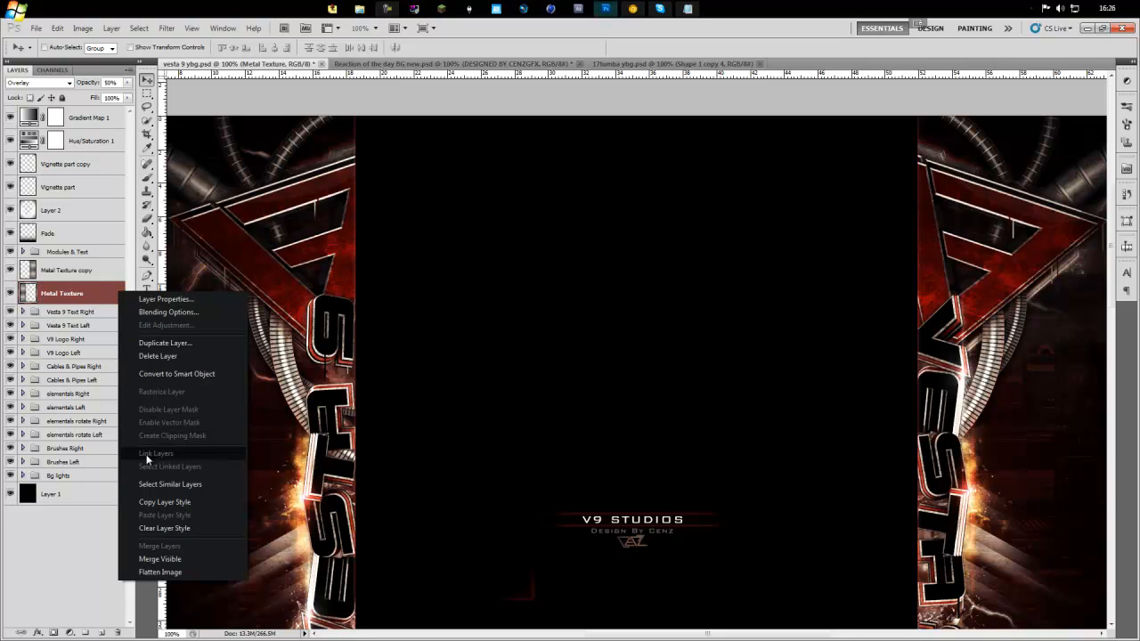
left_click(60, 292)
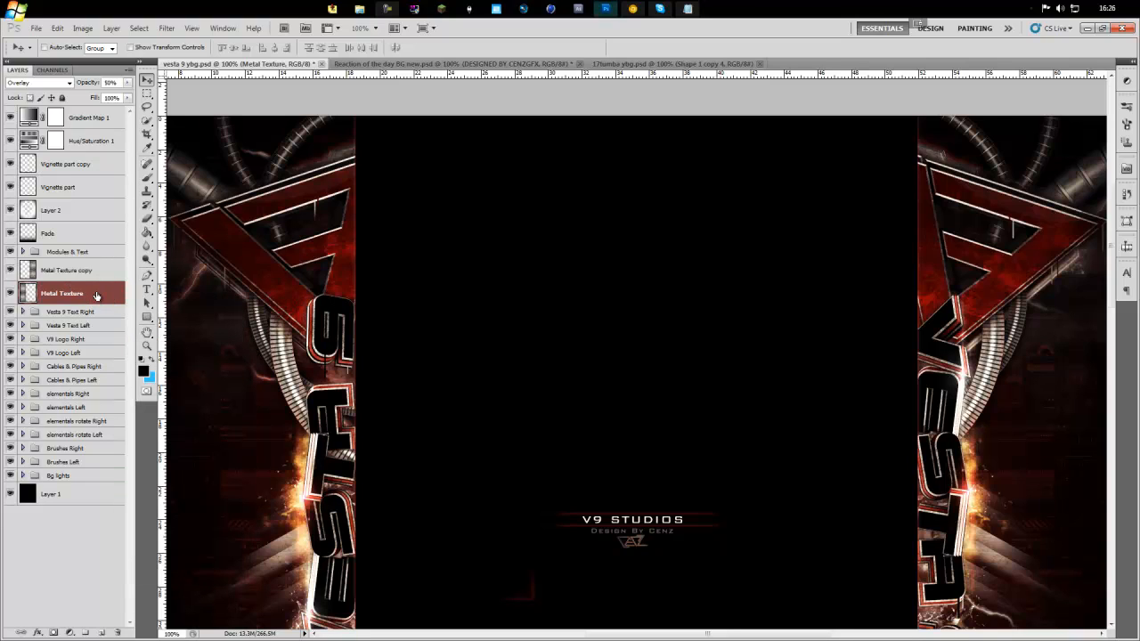
right_click(63, 292)
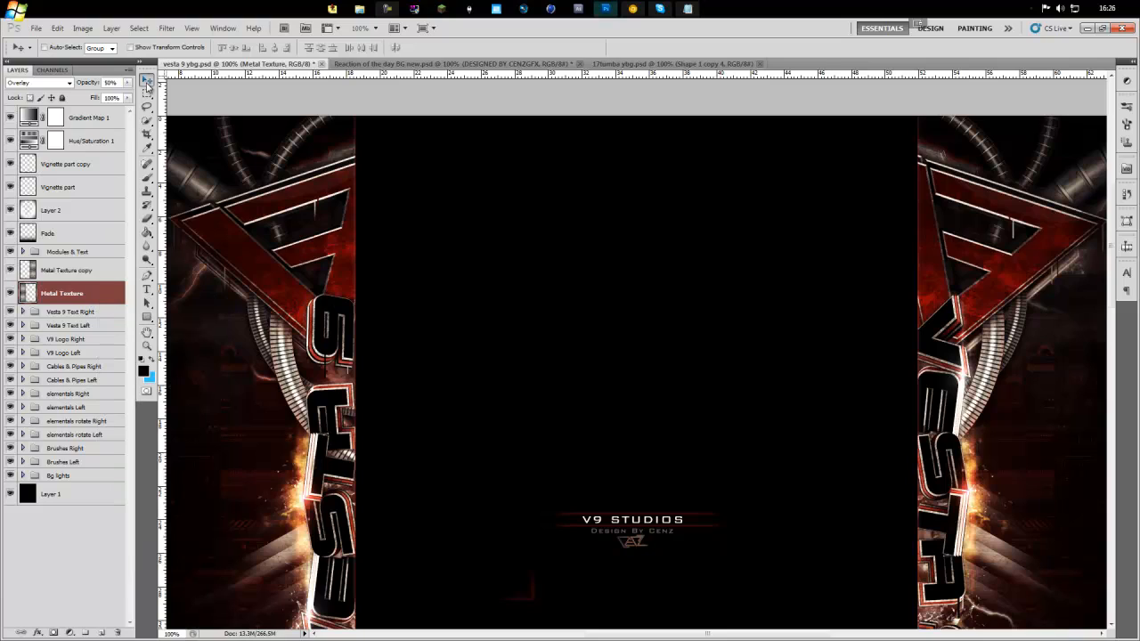
mouse_move(146, 81)
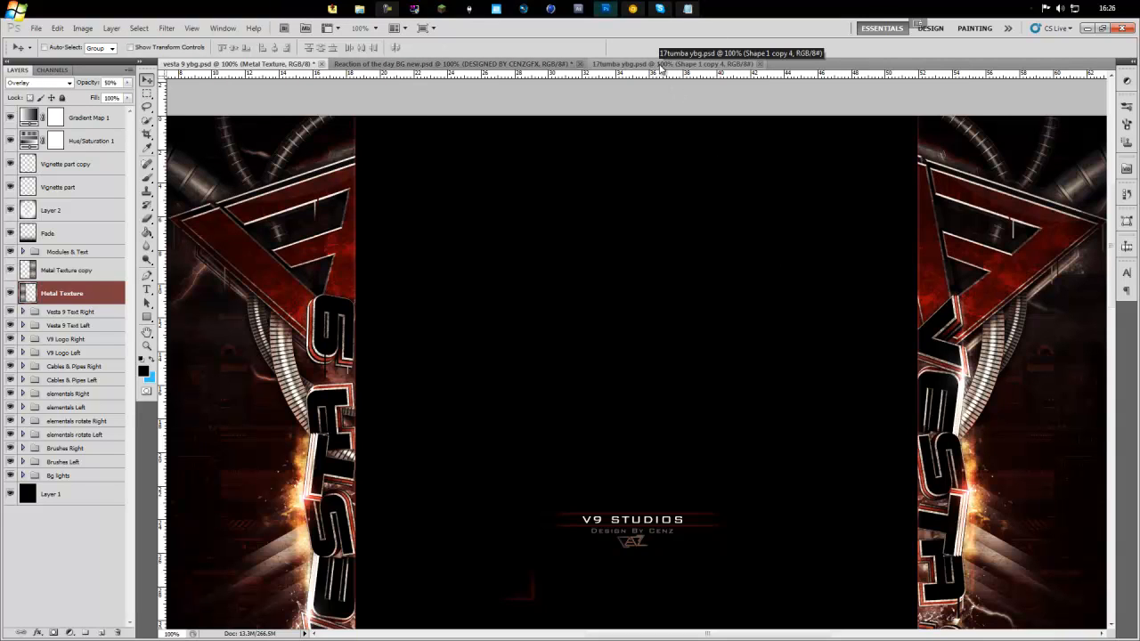
- Toggle a Gradient Map adjustment on 17tumba to compare colours, then return to ROTD
left_click(677, 64)
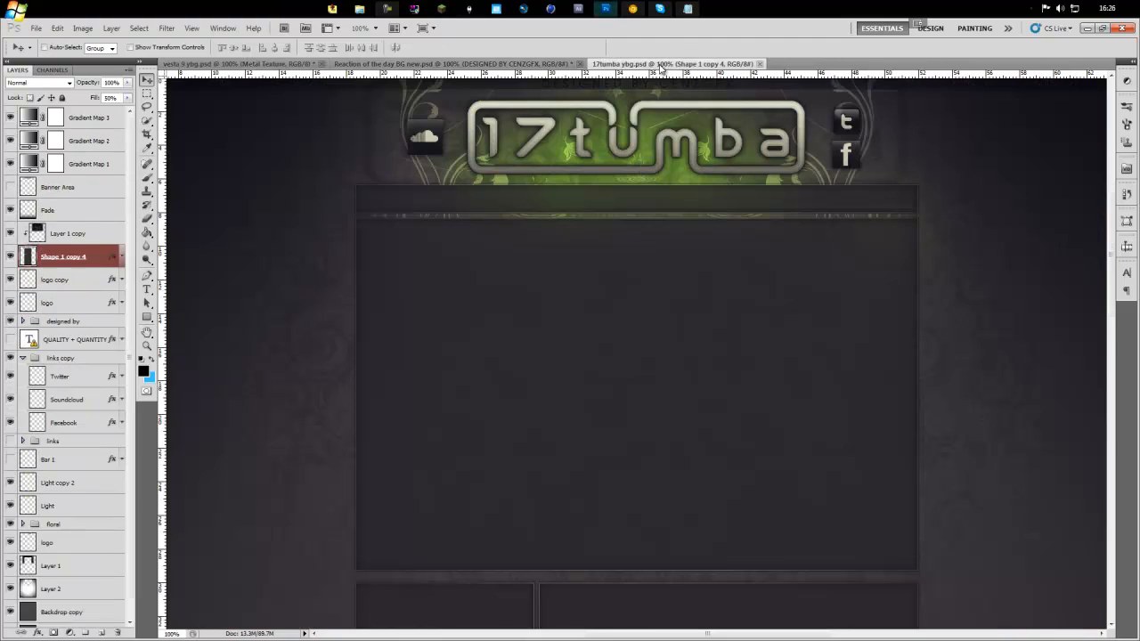
left_click(11, 164)
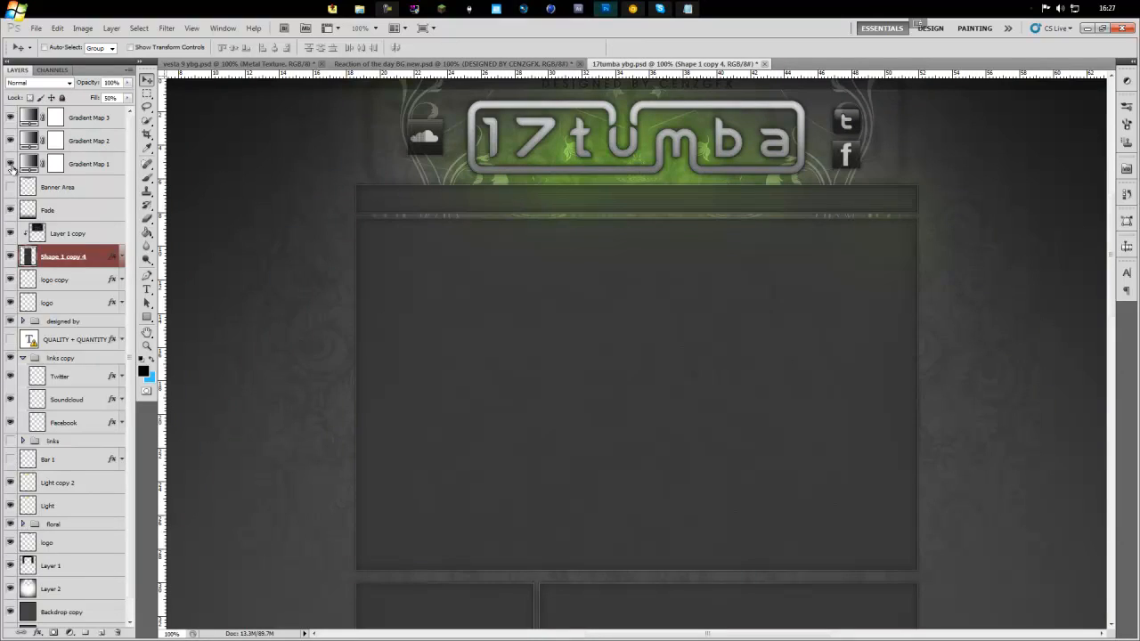
left_click(454, 64)
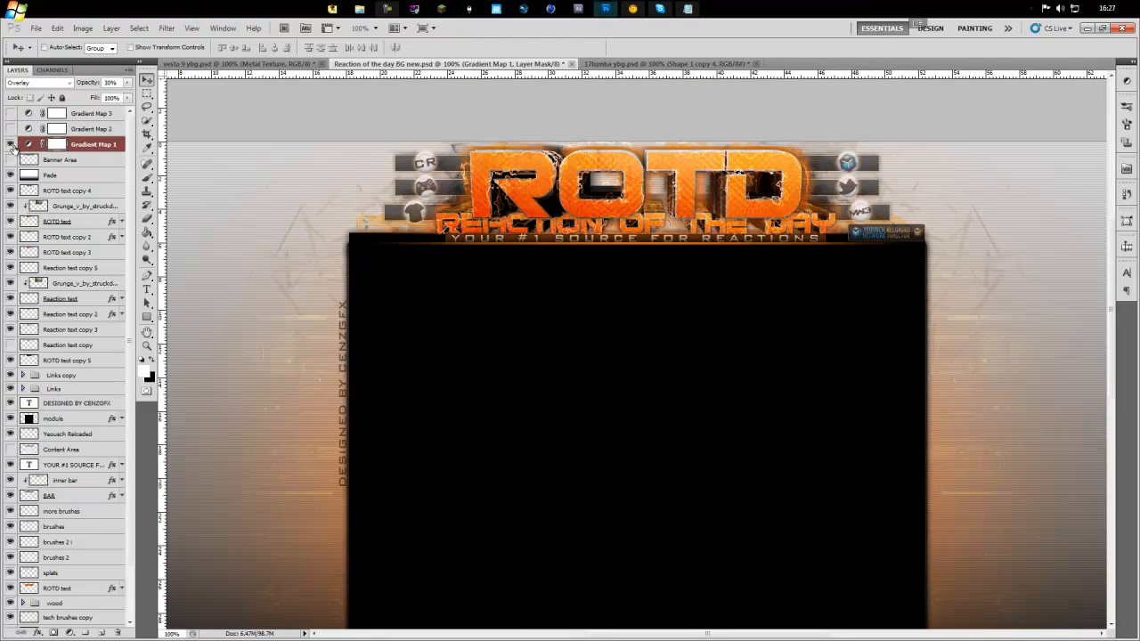
- Toggle ROTD's Gradient Map 3 visibility, select it and keep its Soft Light blend mode
left_click(10, 129)
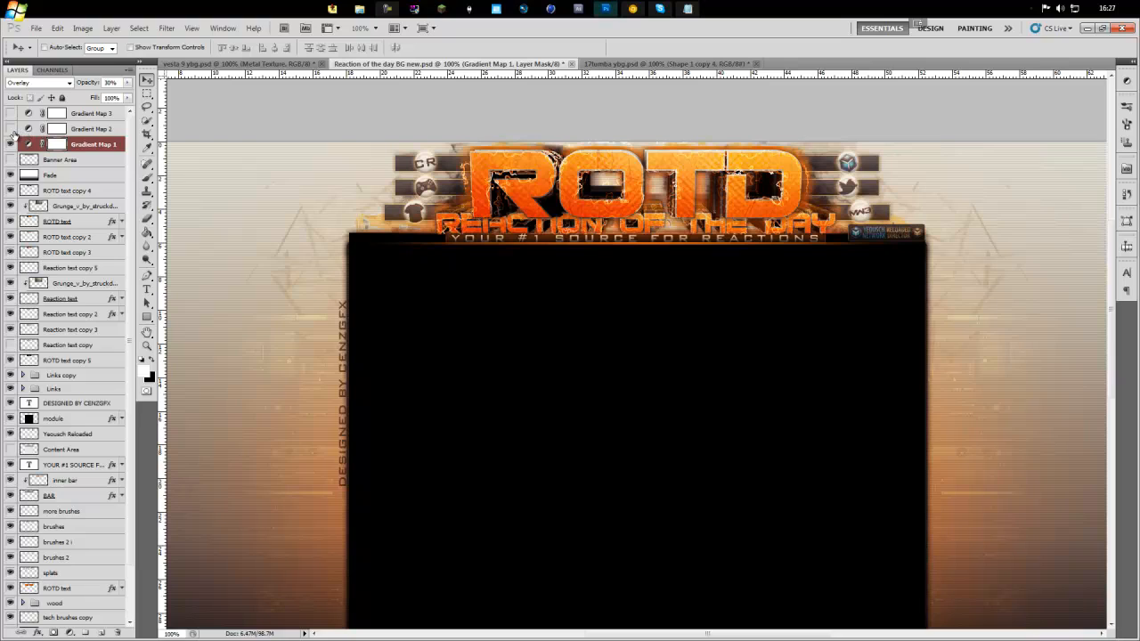
left_click(92, 128)
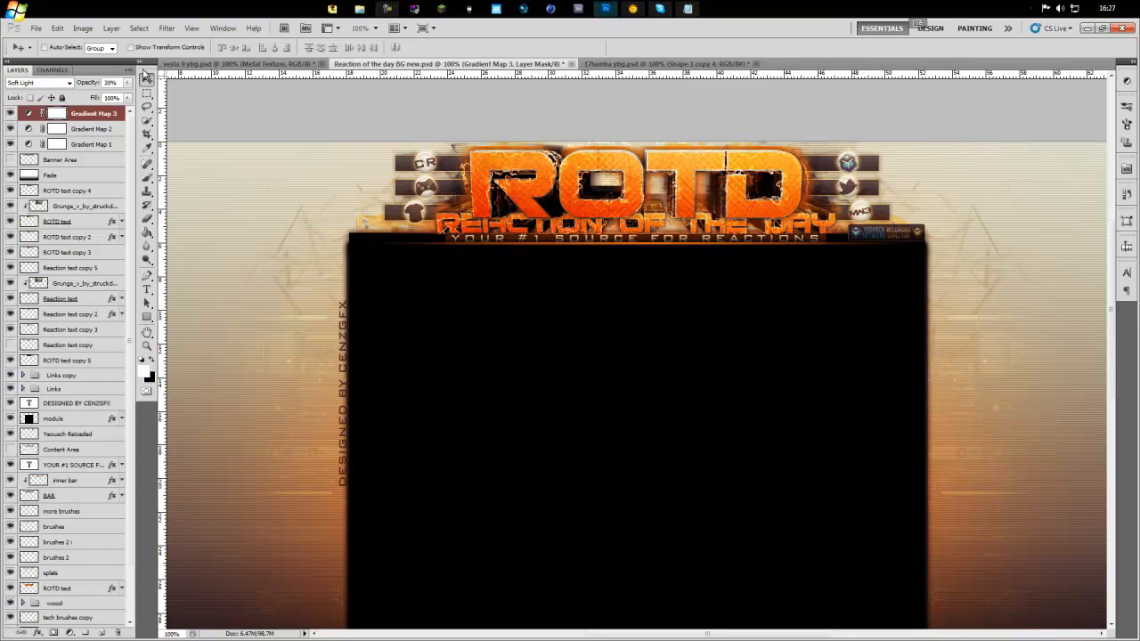
mouse_move(142, 75)
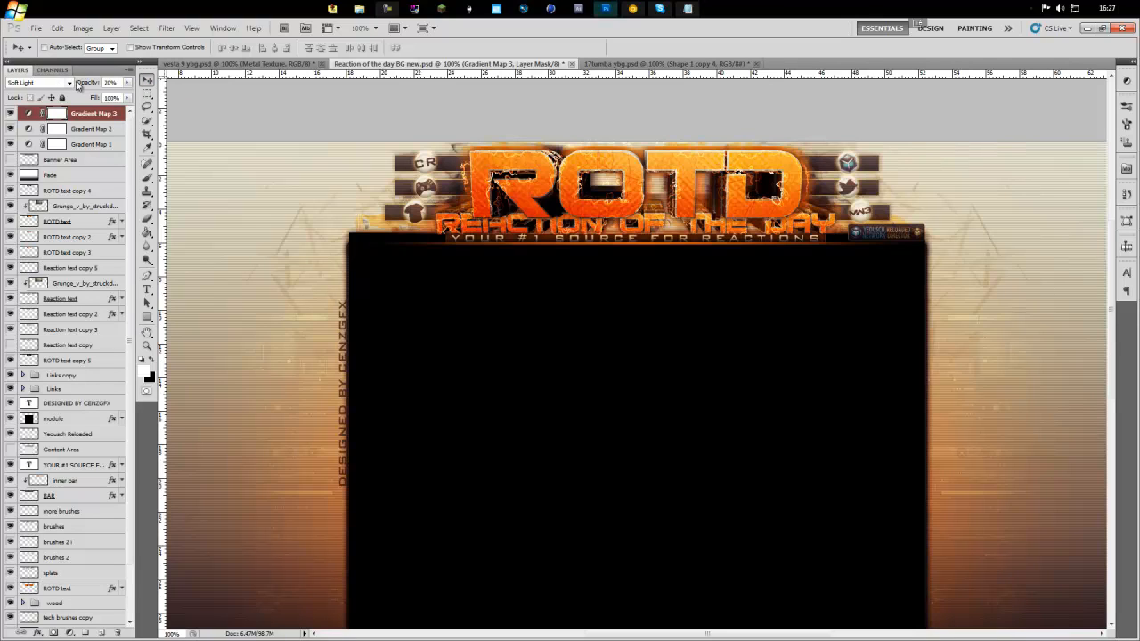
left_click(37, 82)
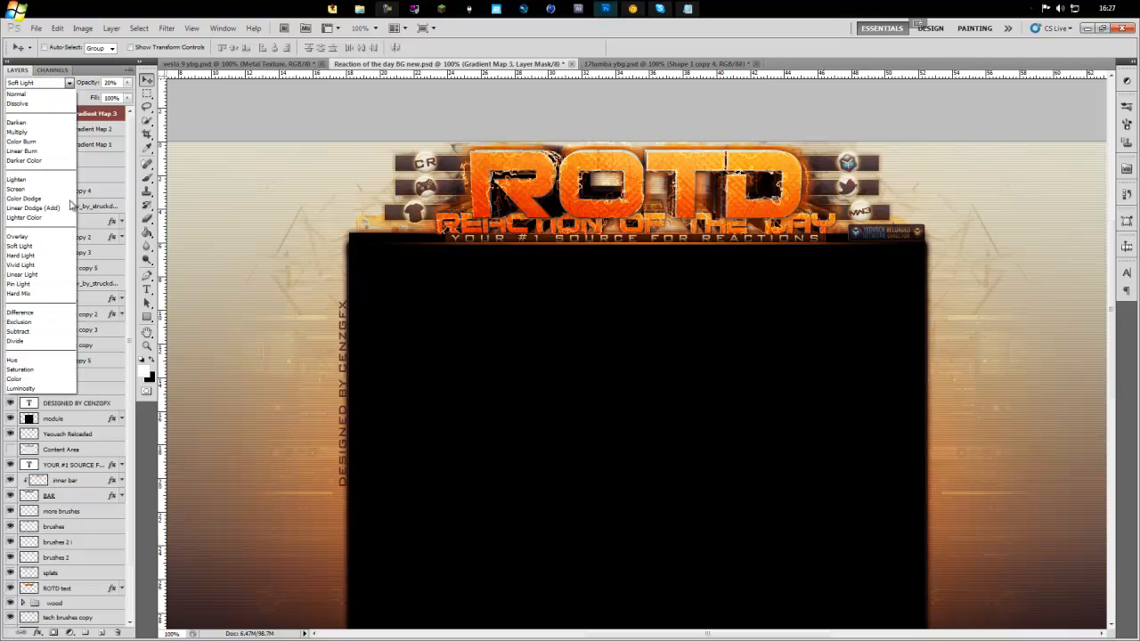
left_click(36, 83)
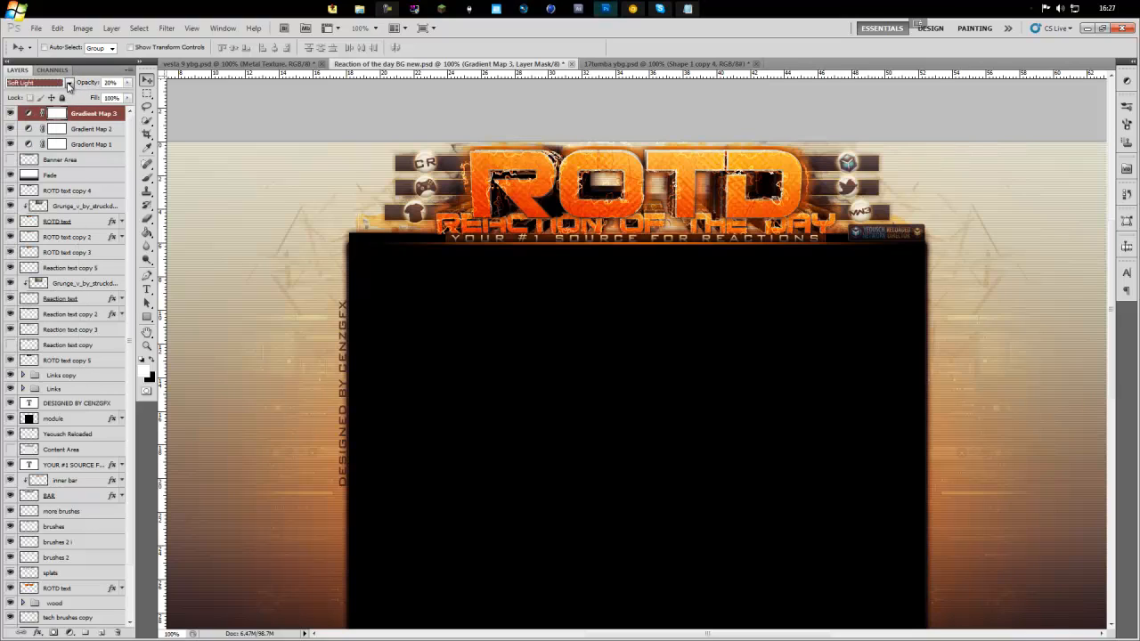